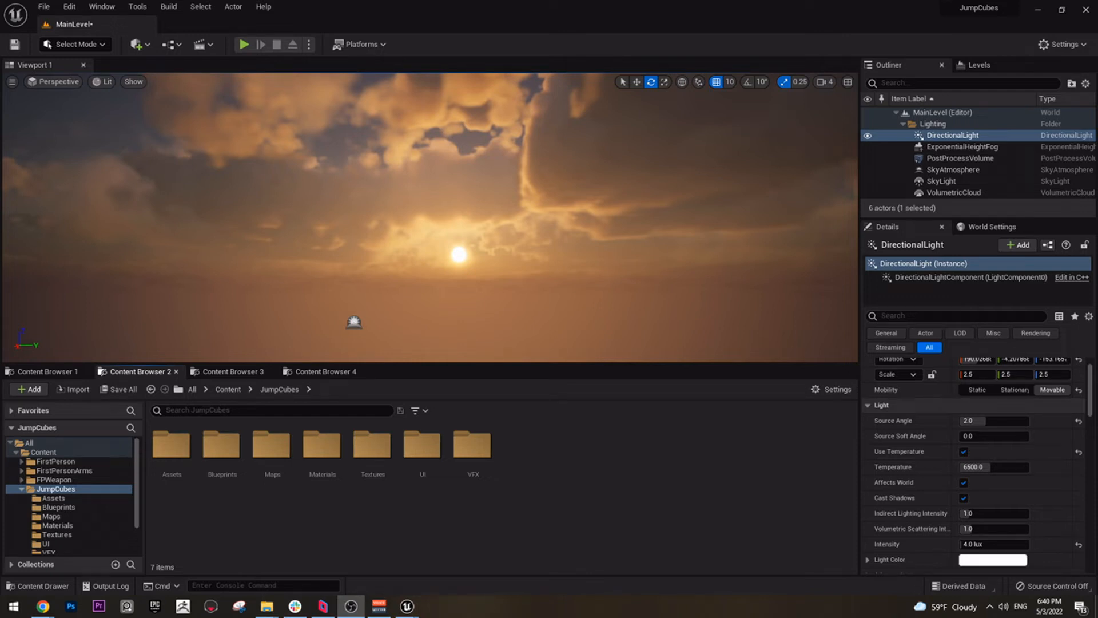
{"action": "mouse_move", "coordinate": [246, 568]}
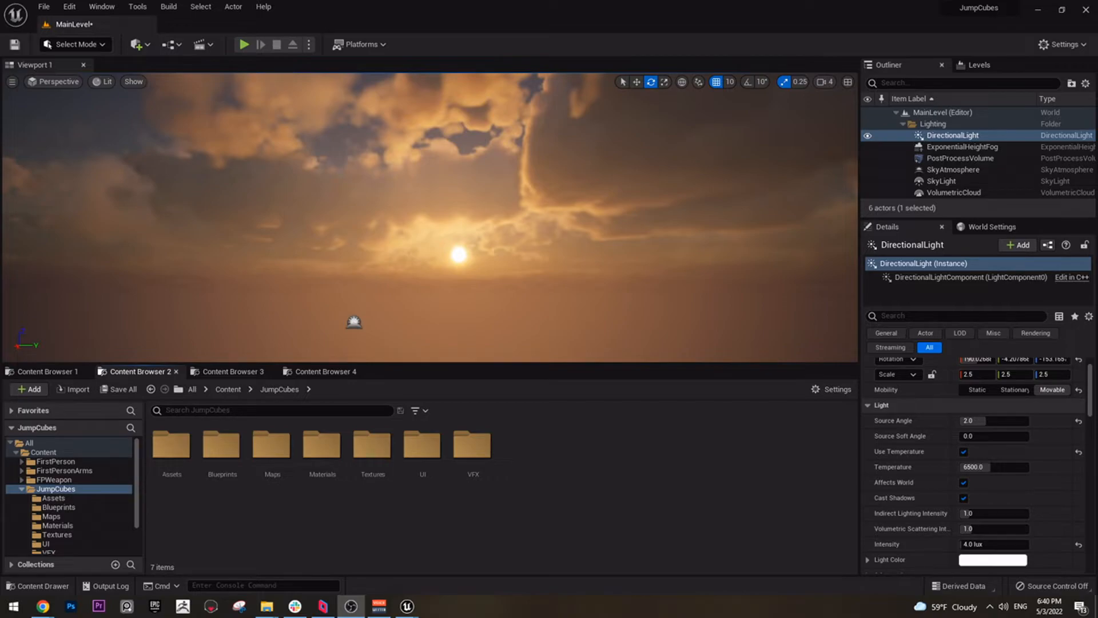
Launch a JumpCubes play-test and fire at the floating targets to score points.
{"action": "left_click", "coordinate": [244, 44]}
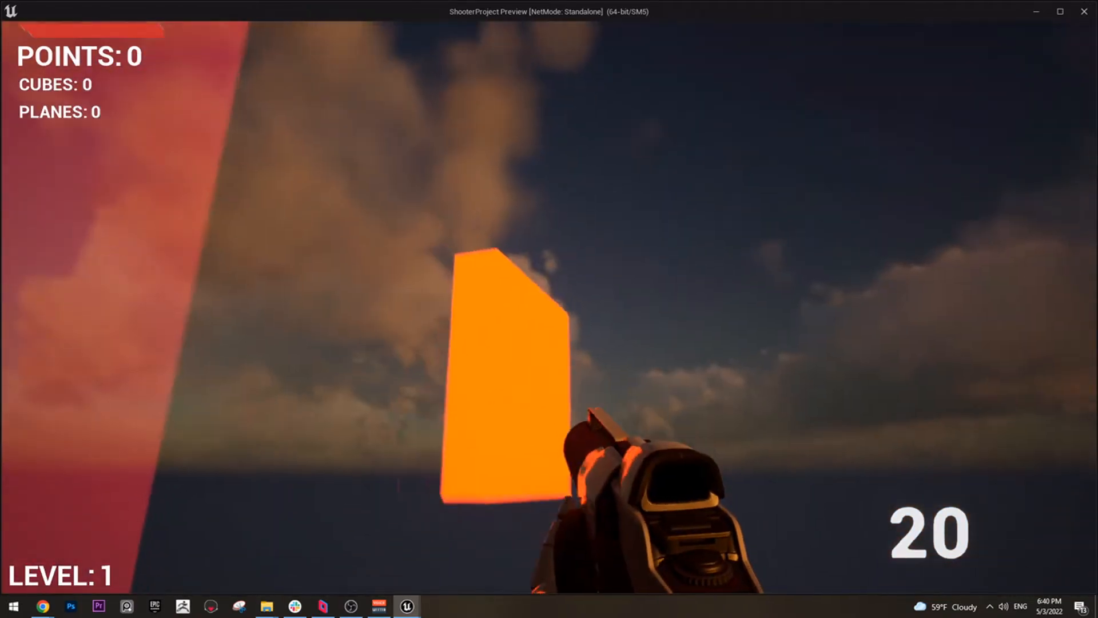
{"action": "left_click", "coordinate": [549, 308]}
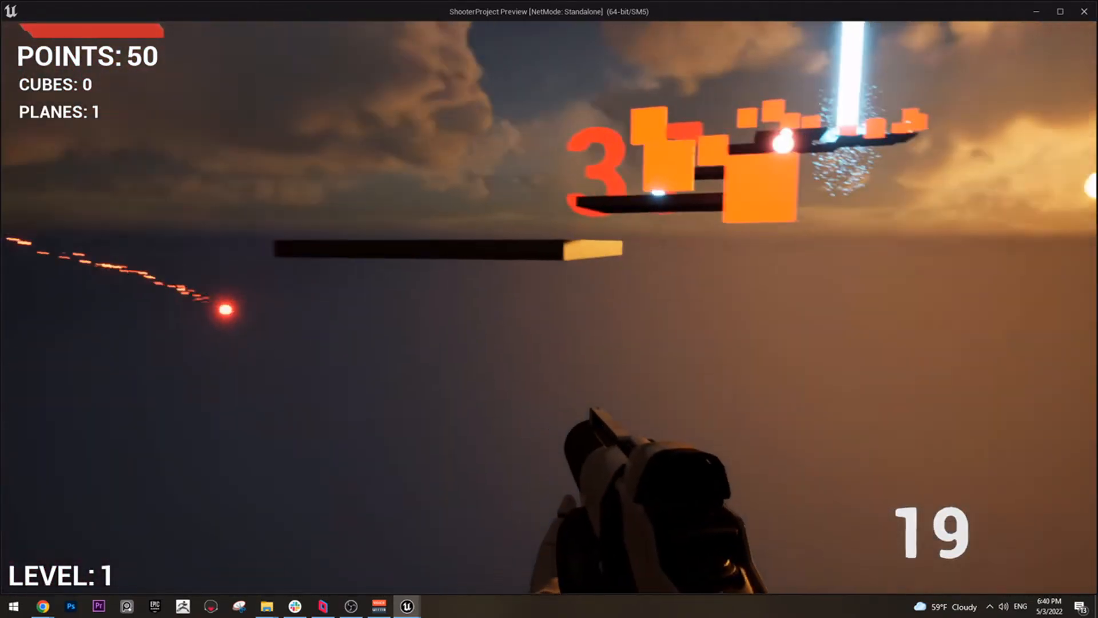
{"action": "left_click", "coordinate": [549, 308]}
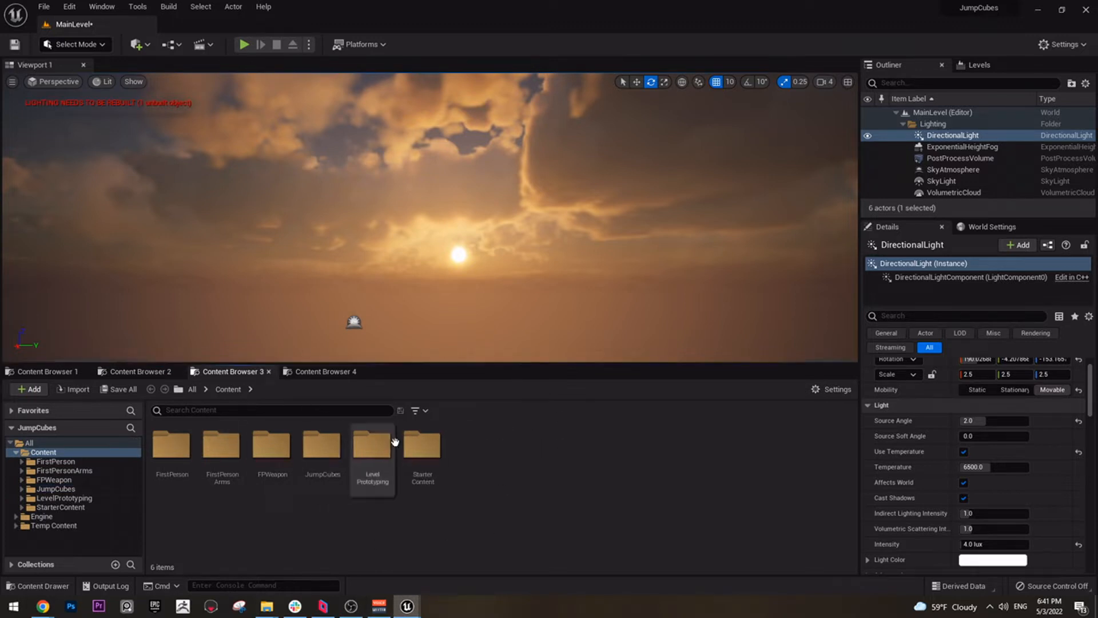
{"action": "mouse_move", "coordinate": [421, 445]}
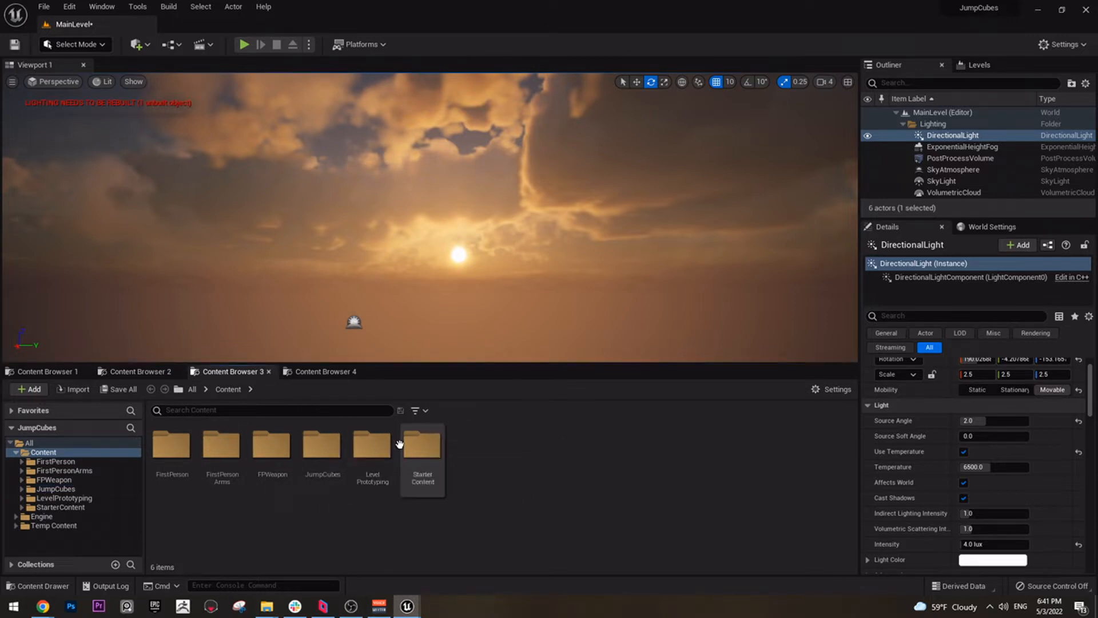
{"action": "mouse_move", "coordinate": [421, 443]}
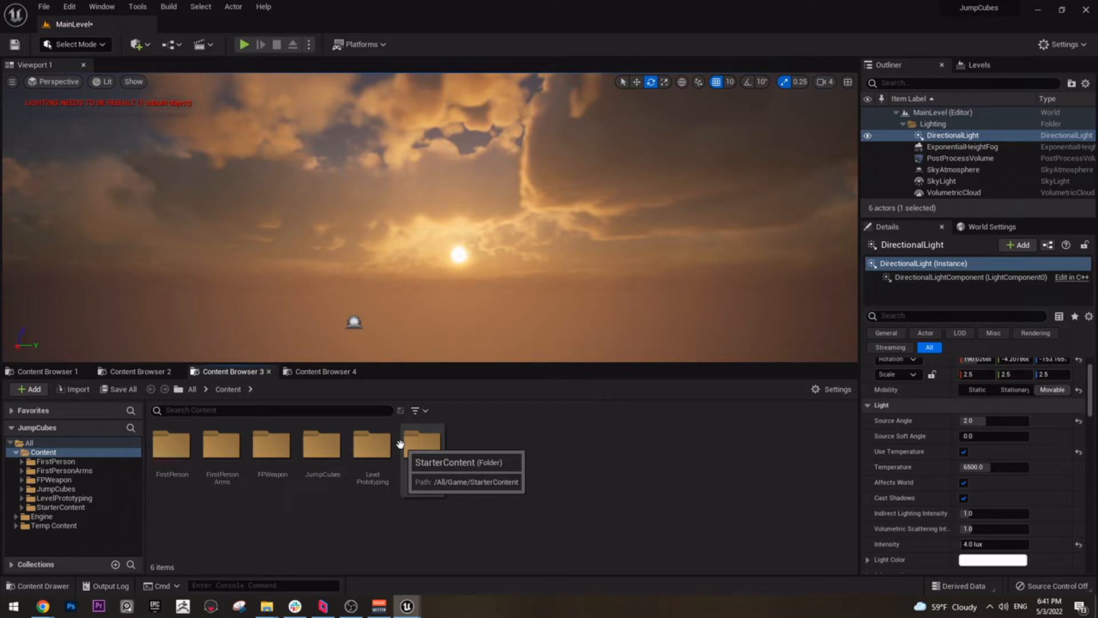
{"action": "mouse_move", "coordinate": [16, 537]}
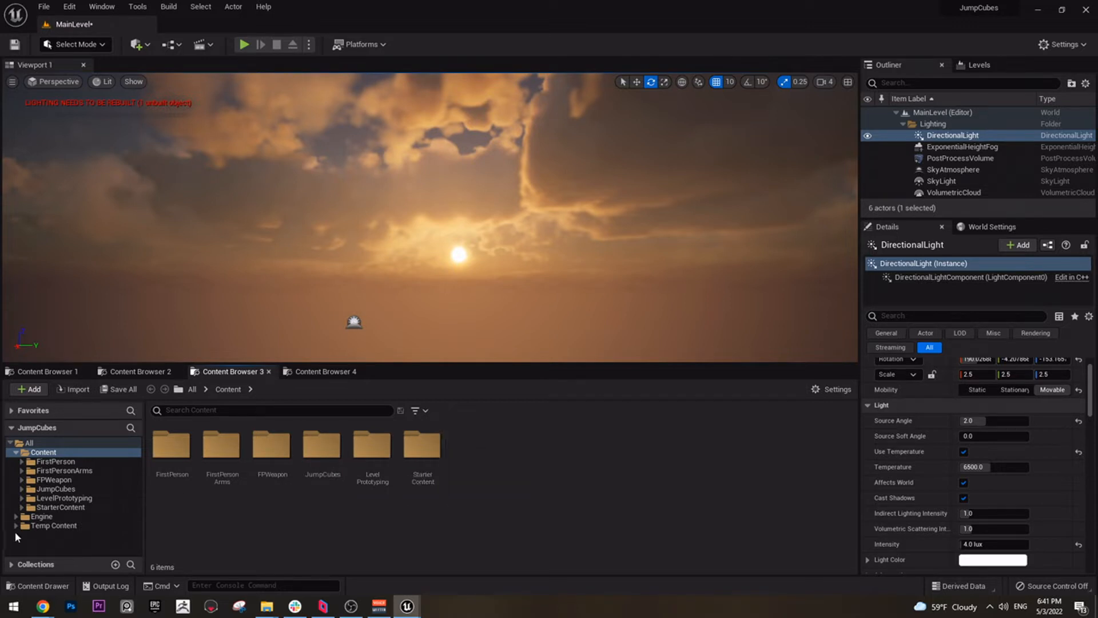
Browse to Engine > Plugins > Control Rig Content > Controls.
{"action": "left_click", "coordinate": [41, 516]}
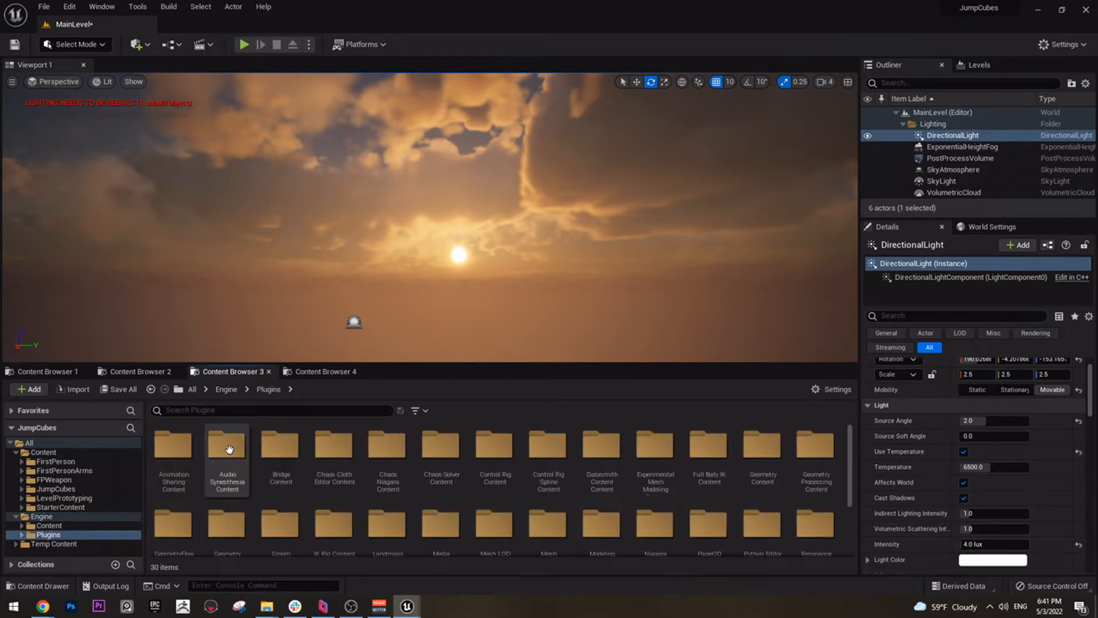
{"action": "mouse_move", "coordinate": [548, 524]}
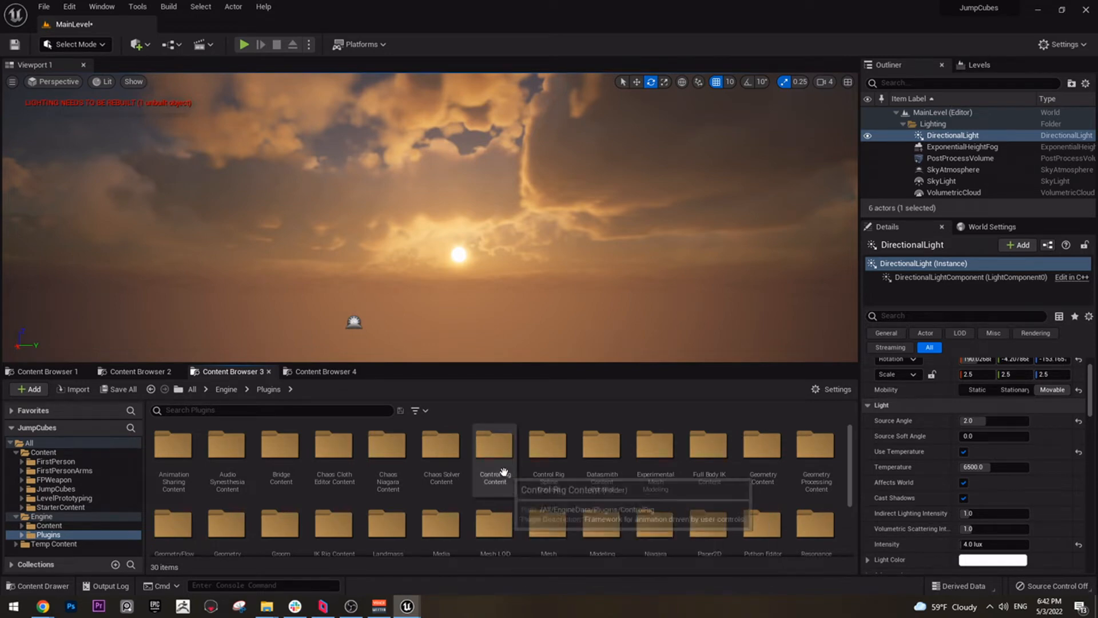
{"action": "double_click", "coordinate": [494, 444]}
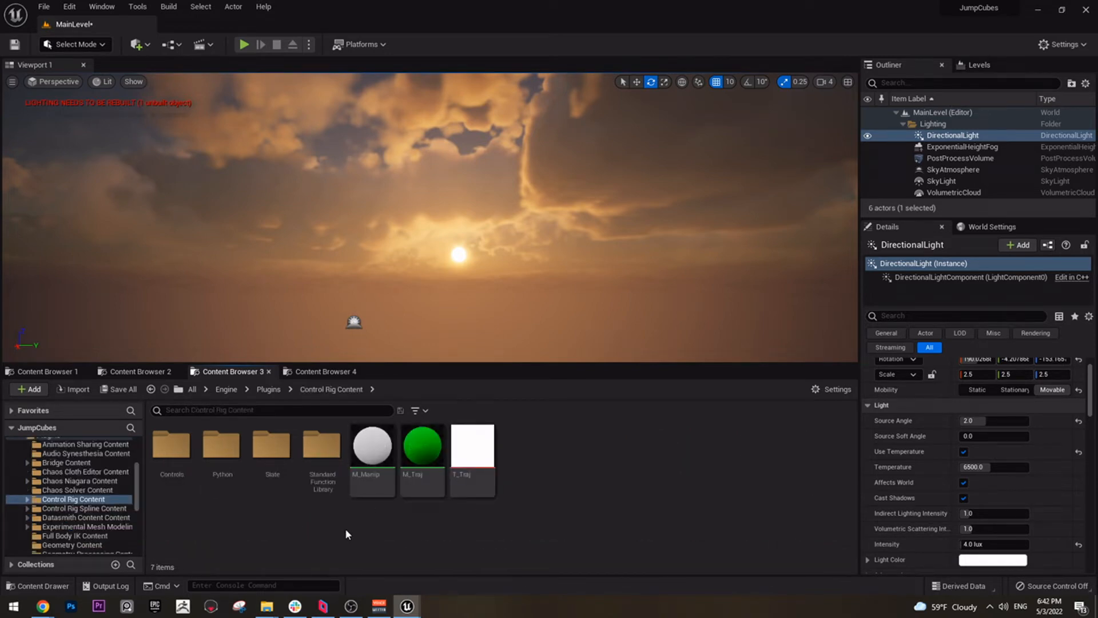
{"action": "double_click", "coordinate": [171, 448]}
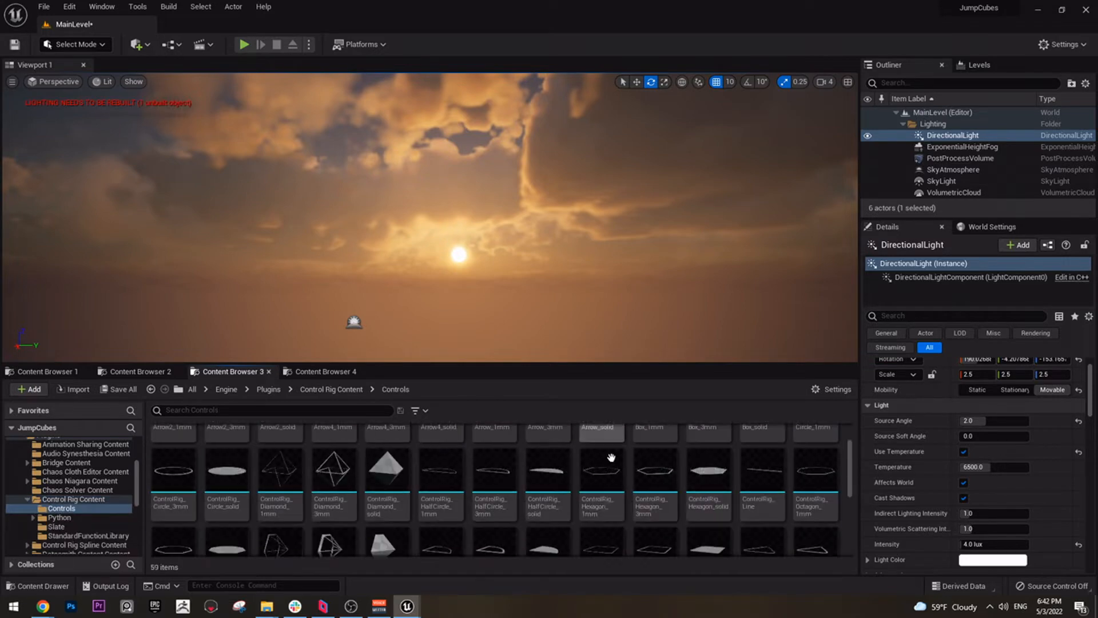
{"action": "scroll", "scroll_direction": "down", "scroll_amount": 3}
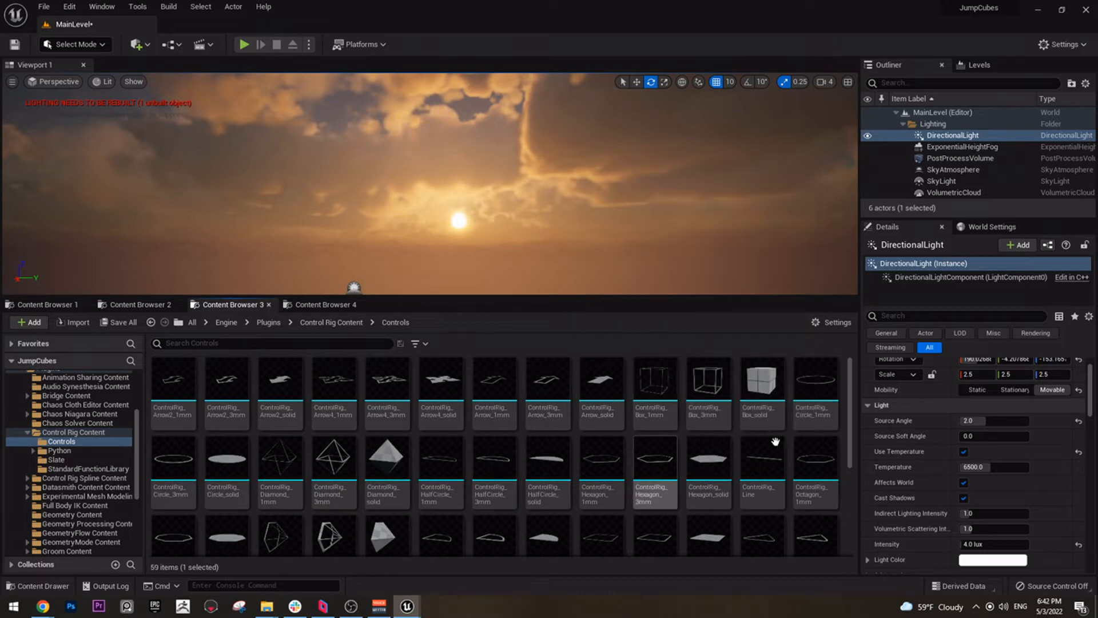
Duplicate Box_solid and Sphere_solid, then return to the JumpCubes folder.
{"action": "left_click", "coordinate": [761, 378]}
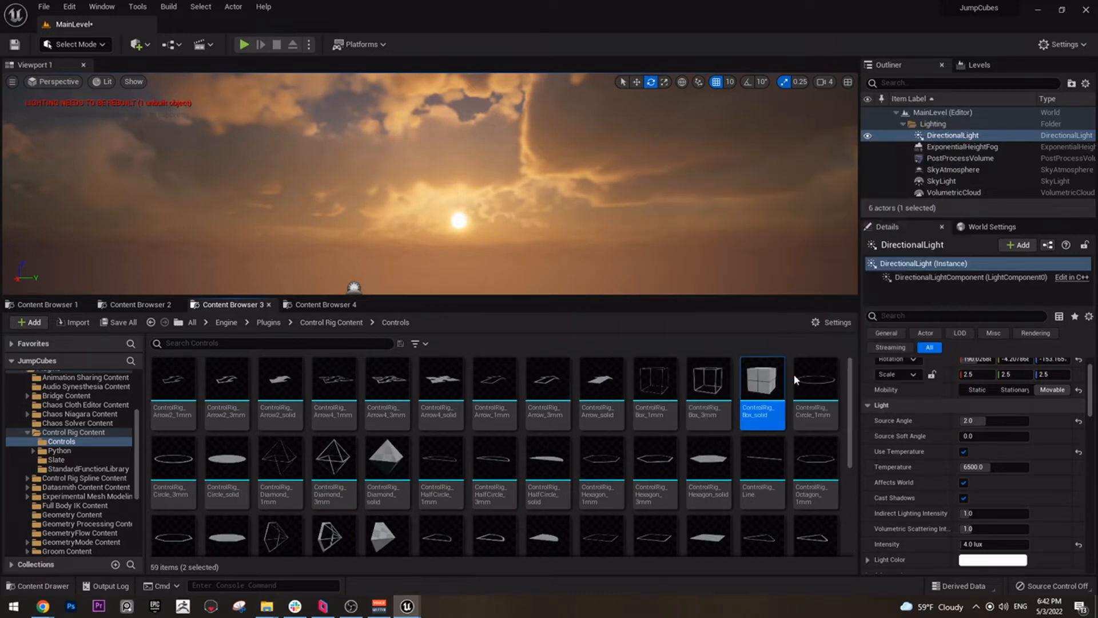
{"action": "right_click", "coordinate": [761, 378]}
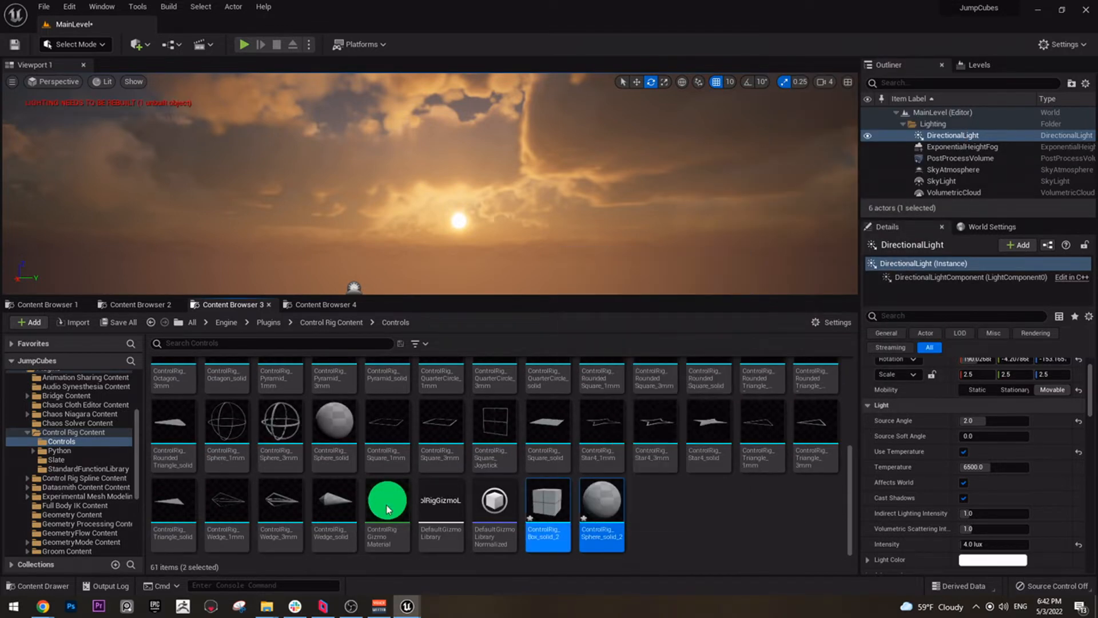
{"action": "left_click", "coordinate": [21, 377]}
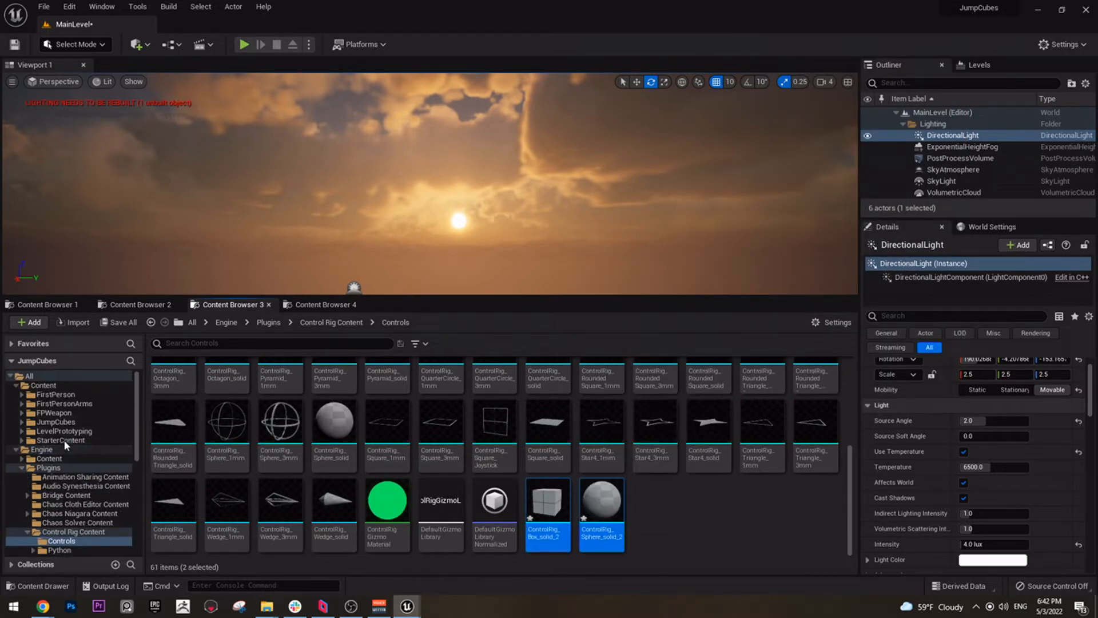
{"action": "left_click", "coordinate": [56, 421]}
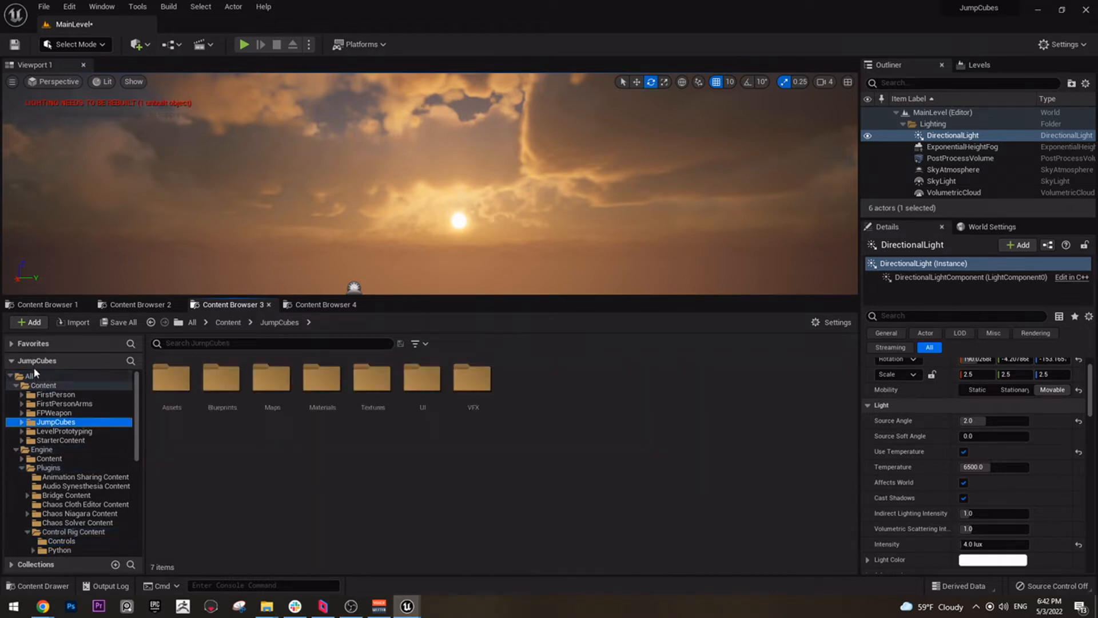
{"action": "mouse_move", "coordinate": [150, 322]}
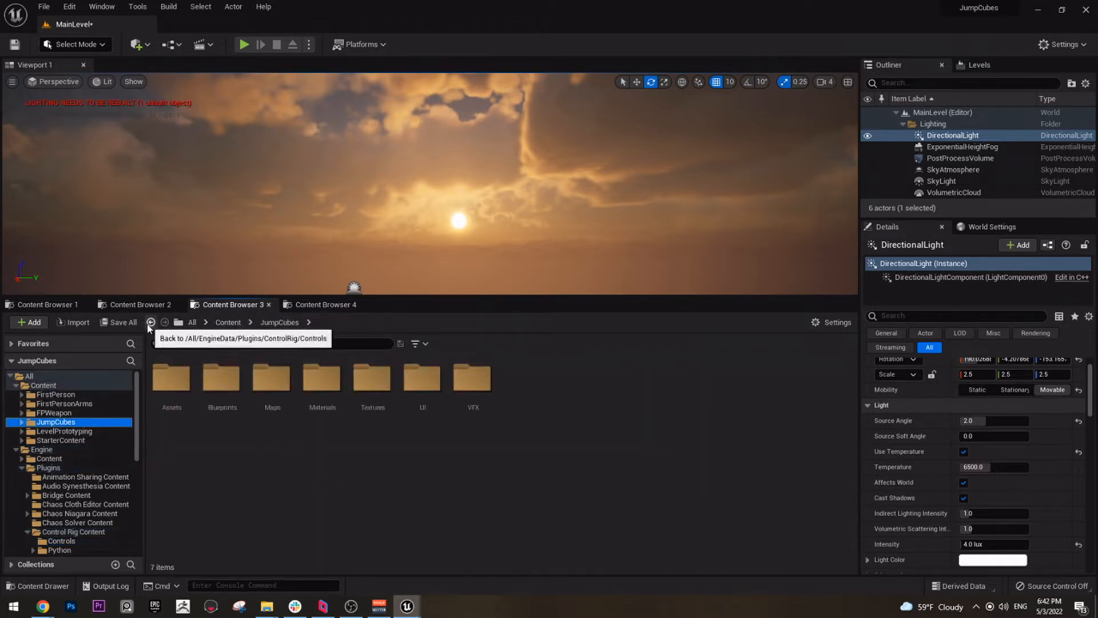
Move the Box_solid and Sphere_solid _2 duplicates into JumpCubes/Assets.
{"action": "left_click", "coordinate": [150, 322]}
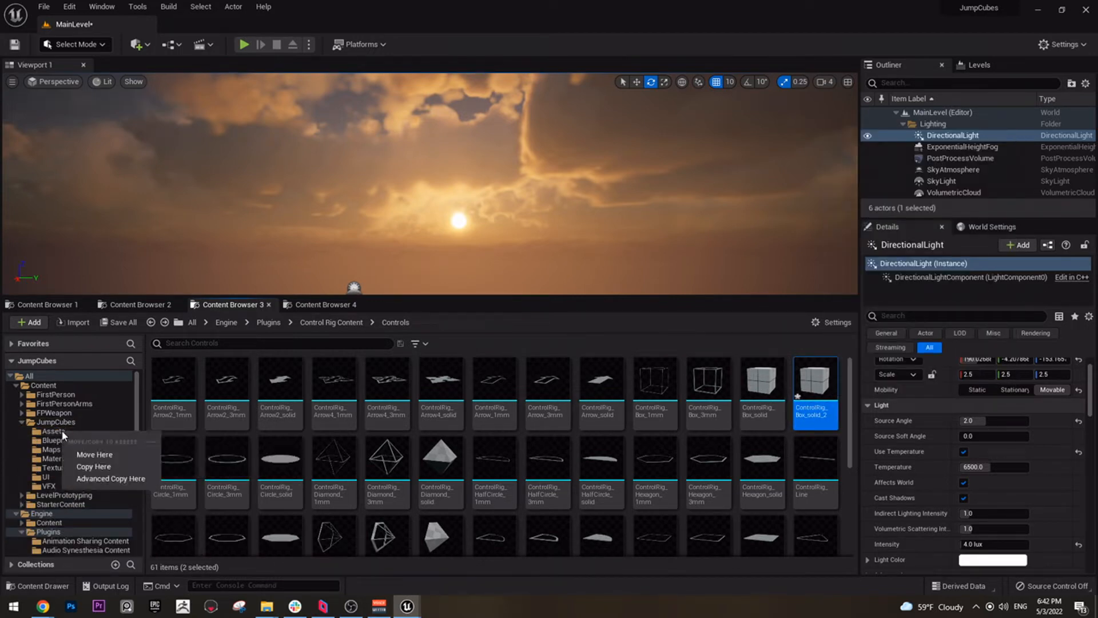
{"action": "left_click", "coordinate": [95, 454]}
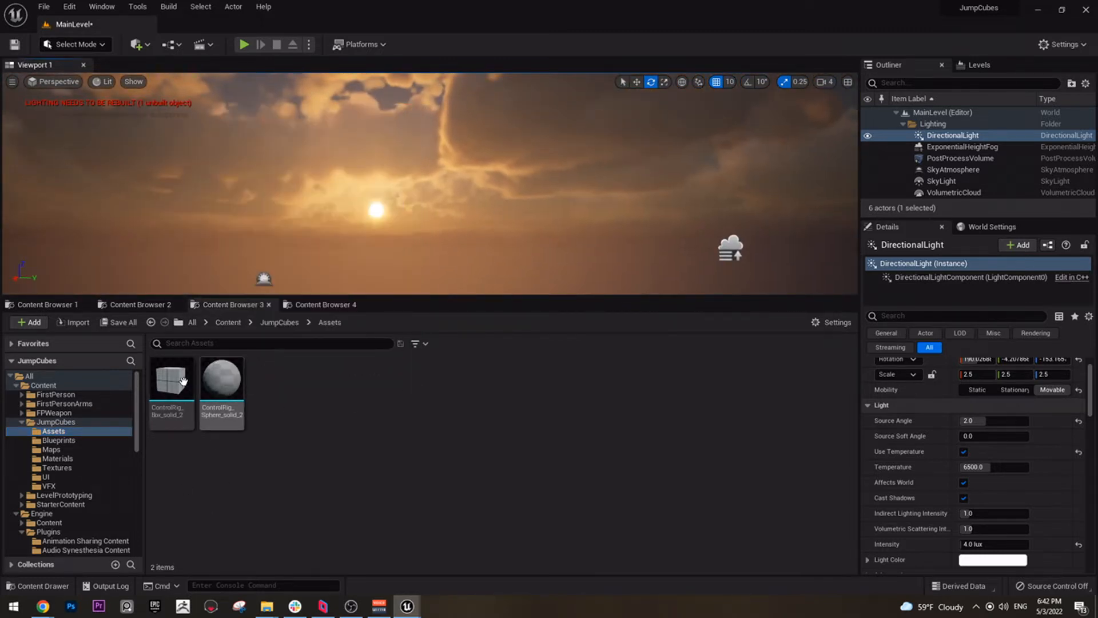
{"action": "mouse_move", "coordinate": [221, 378]}
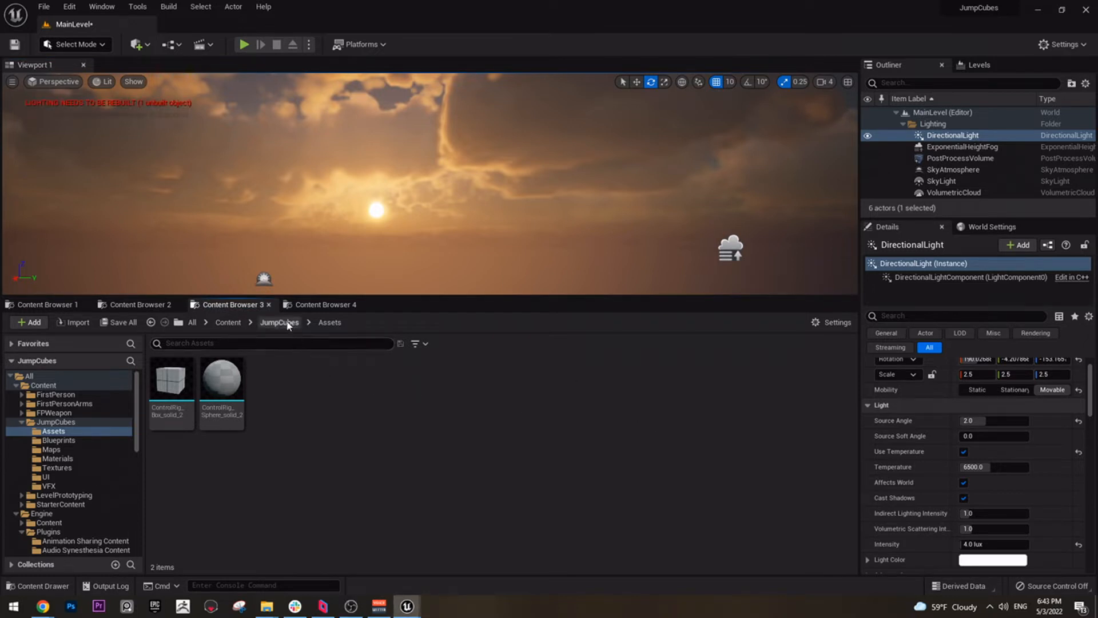
Add a material named M_Glow in JumpCubes/Materials and open it in the Material Editor.
{"action": "left_click", "coordinate": [279, 322]}
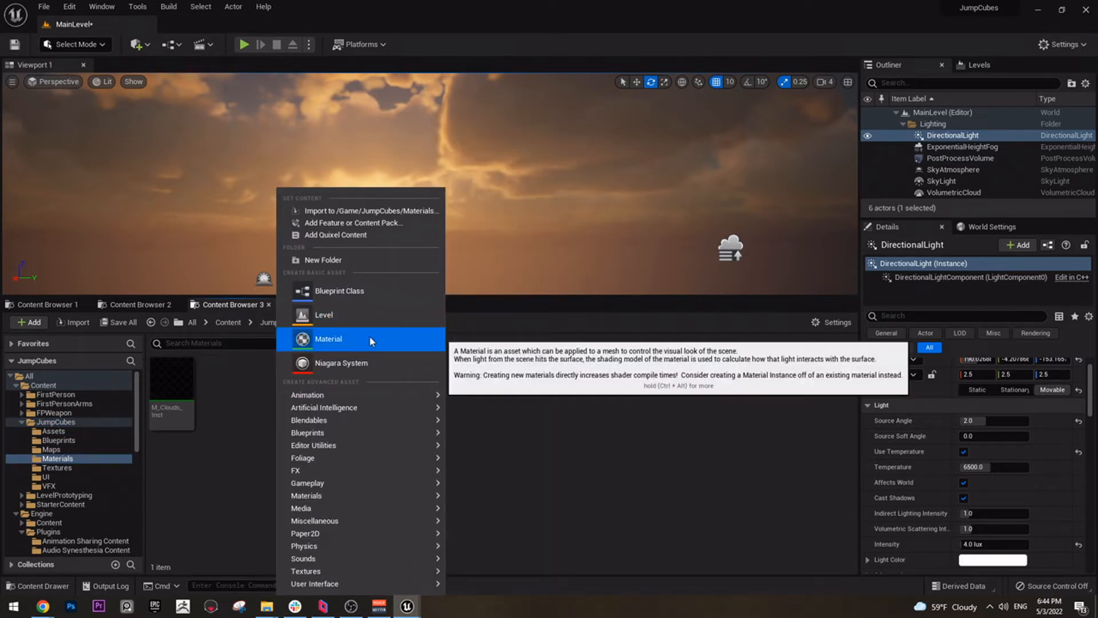
{"action": "left_click", "coordinate": [327, 338]}
{"action": "type", "text": "M"}
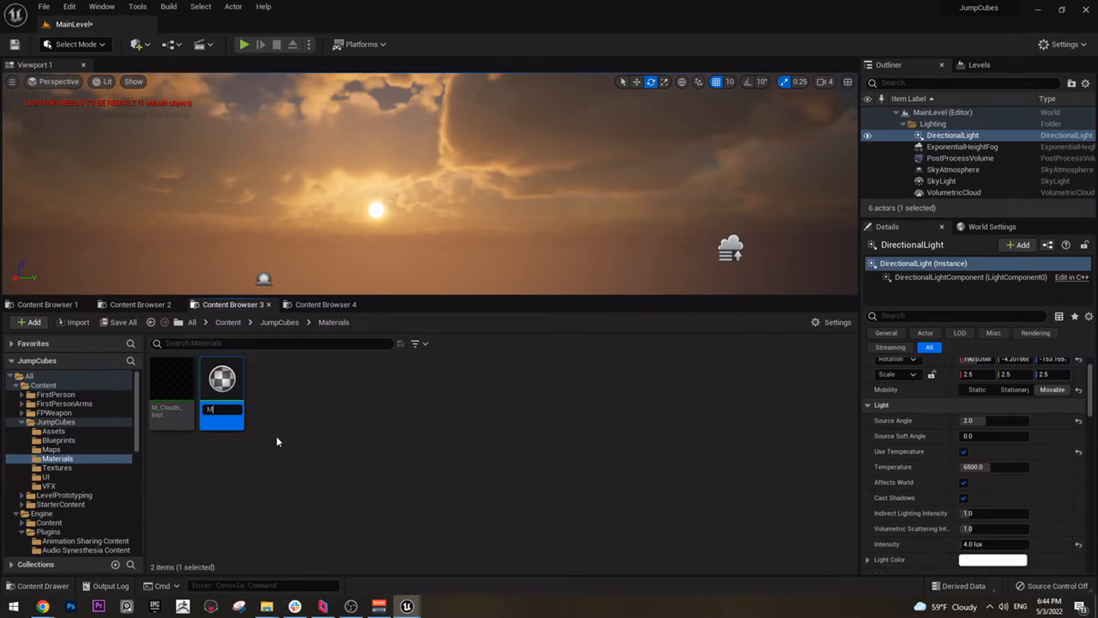
{"action": "type", "text": "_Glow"}
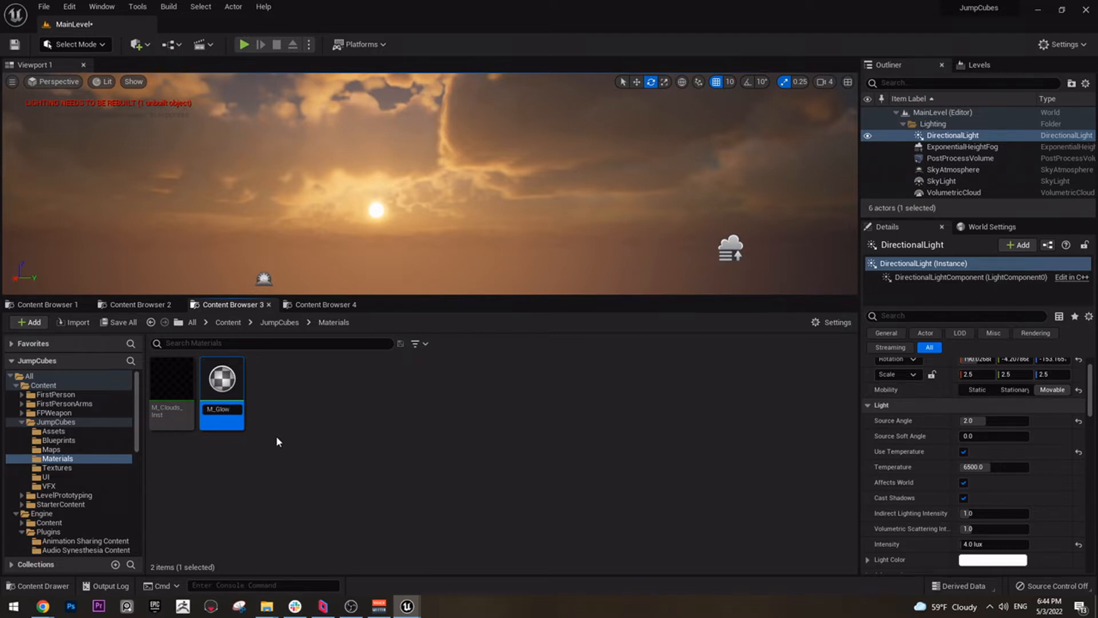
{"action": "double_click", "coordinate": [221, 378]}
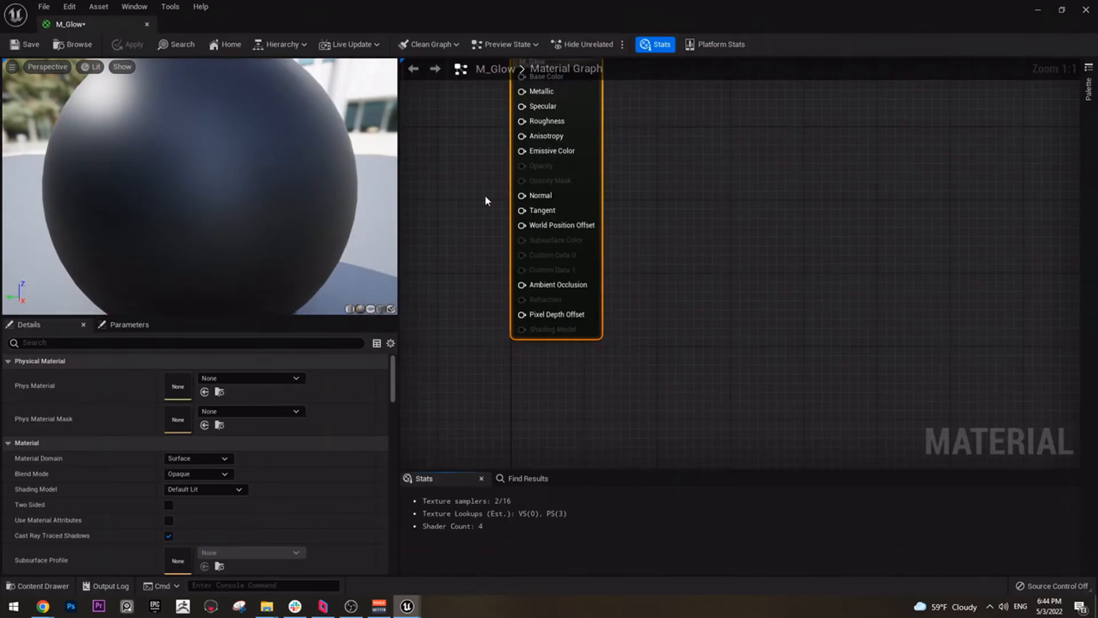
Wire a black Constant3Vector into Emissive Color and toggle the Shading Model through Unlit.
{"action": "left_click_drag", "start_coordinate": [555, 203], "coordinate": [824, 294]}
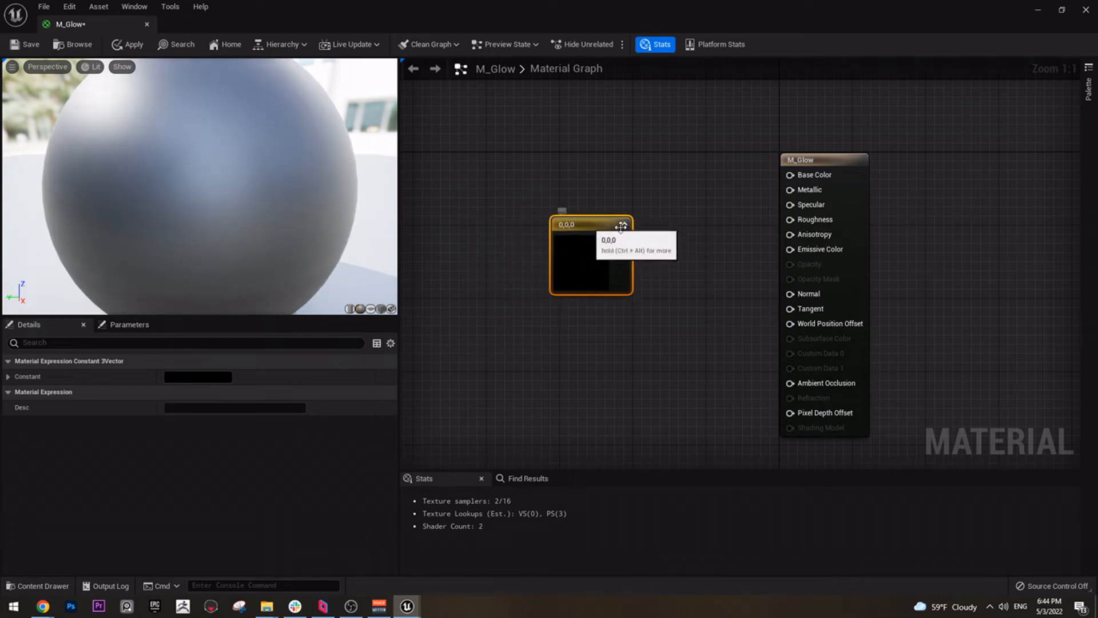
{"action": "left_click_drag", "start_coordinate": [622, 239], "coordinate": [789, 219]}
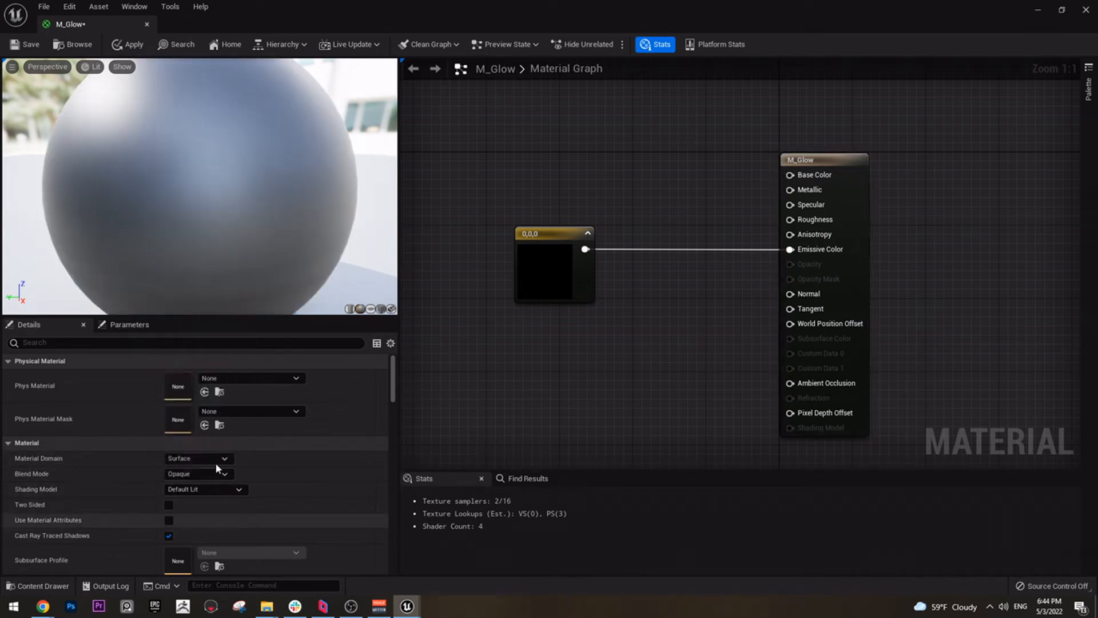
{"action": "left_click", "coordinate": [205, 489]}
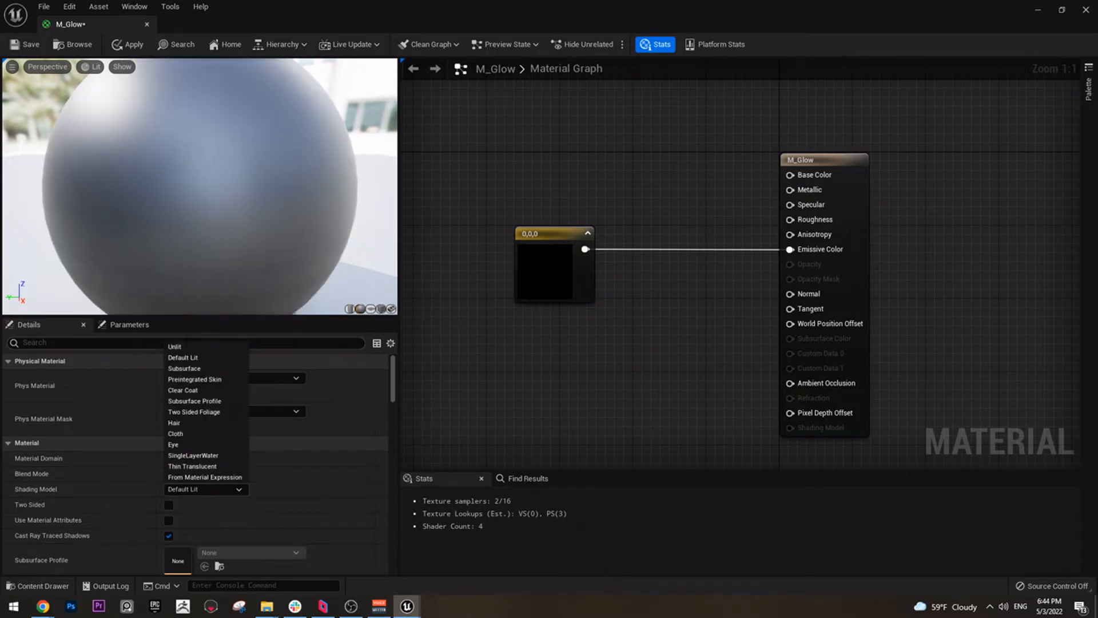
{"action": "left_click", "coordinate": [175, 346]}
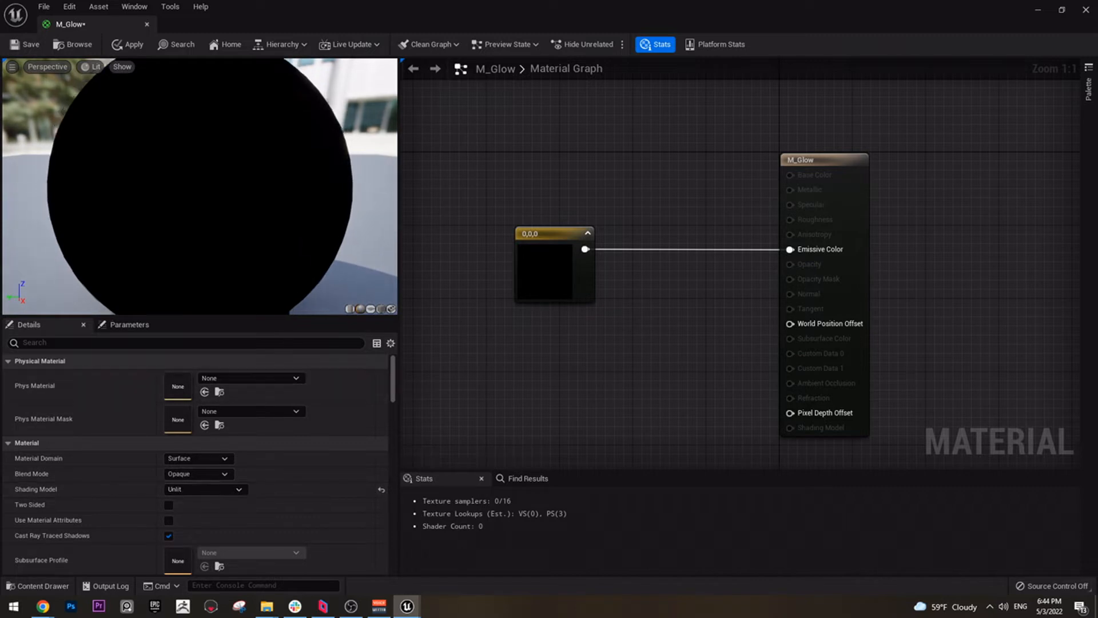
{"action": "left_click", "coordinate": [205, 489]}
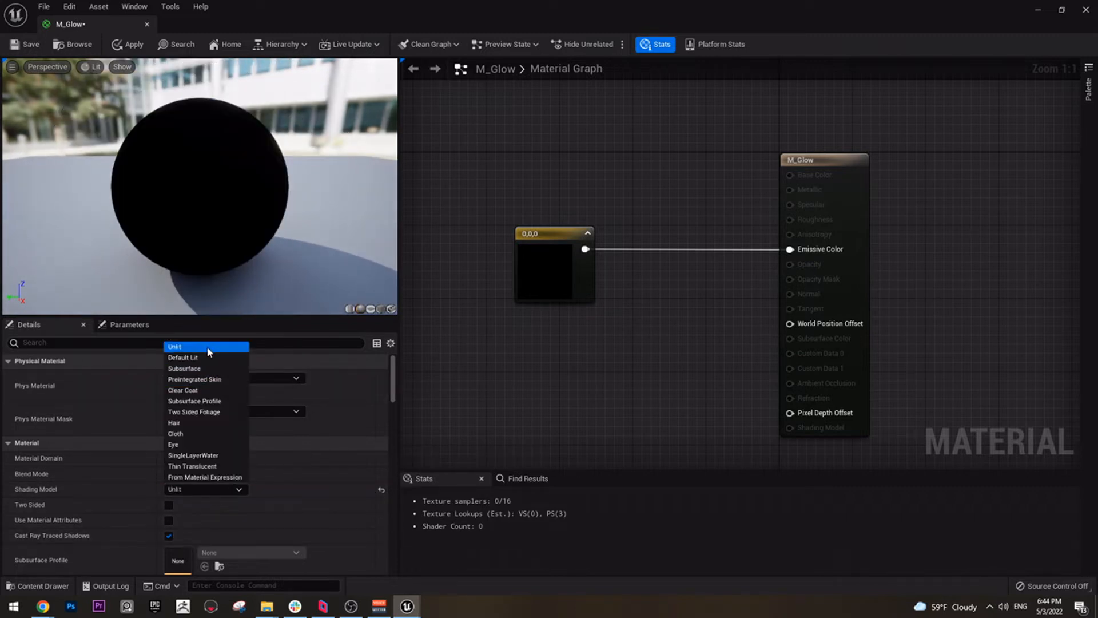
{"action": "left_click", "coordinate": [183, 357]}
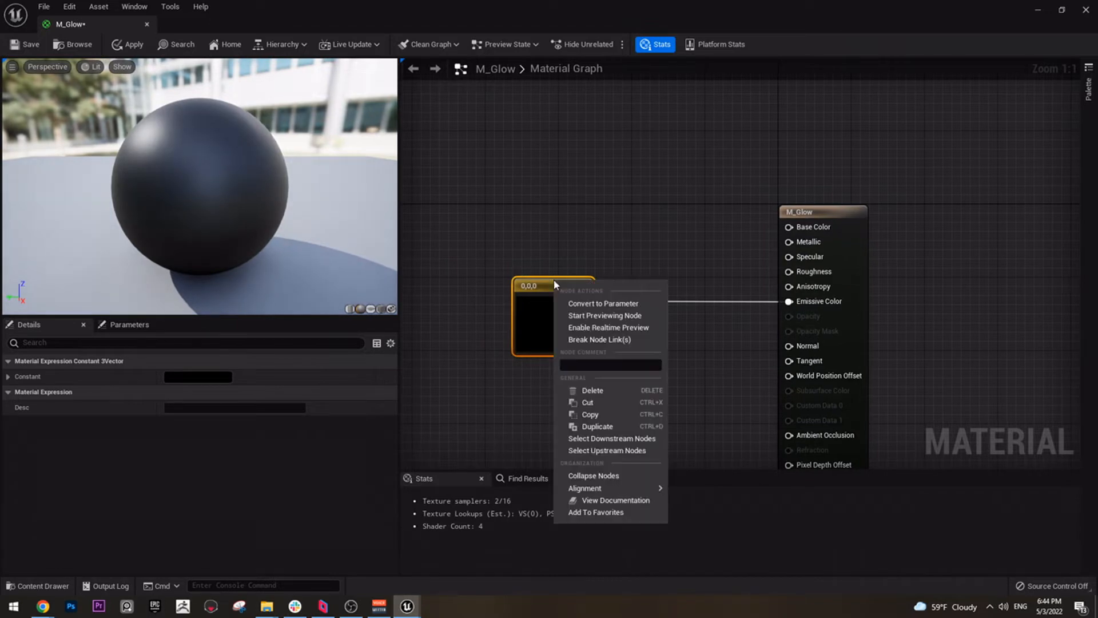
{"action": "mouse_move", "coordinate": [602, 303]}
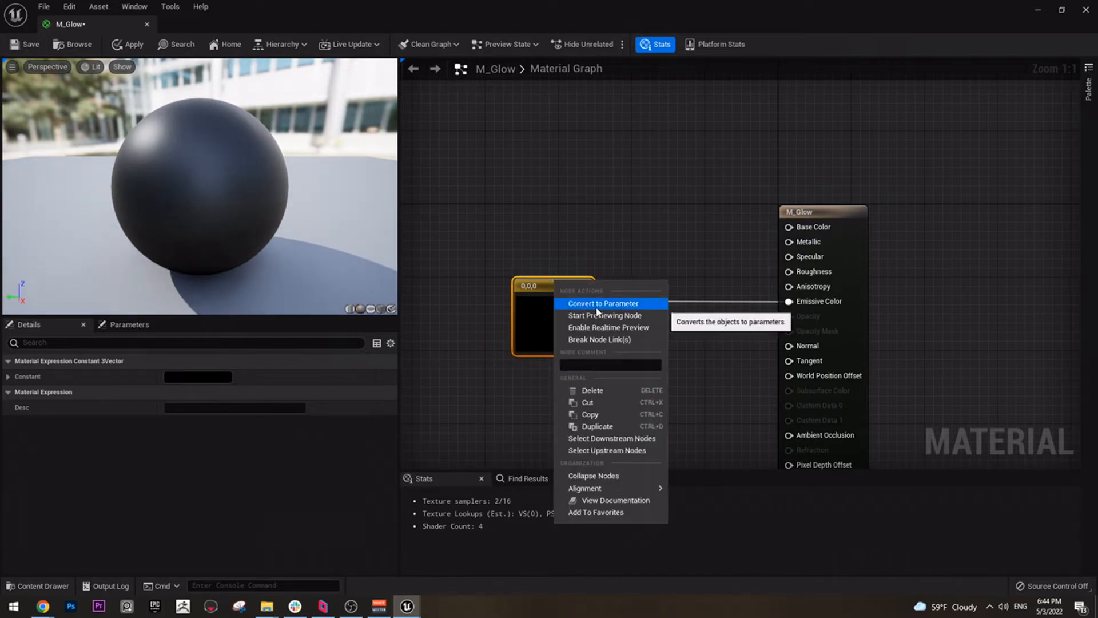
Convert the emissive constant into a 'Glow Color' parameter and save M_Glow.
{"action": "left_click", "coordinate": [603, 303]}
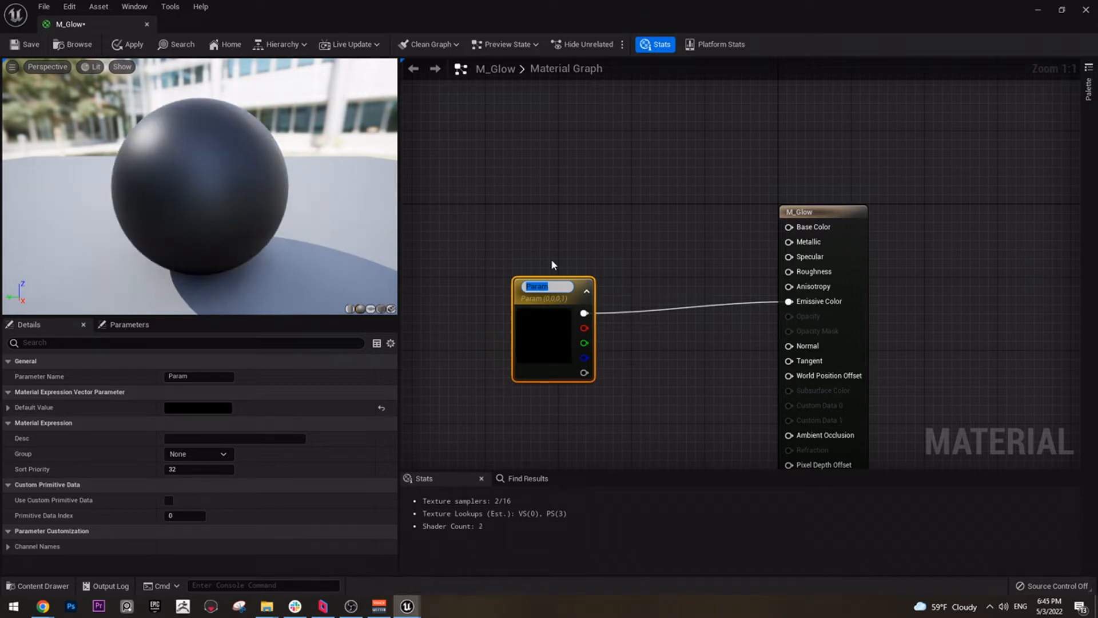
{"action": "type", "text": "Glow Color"}
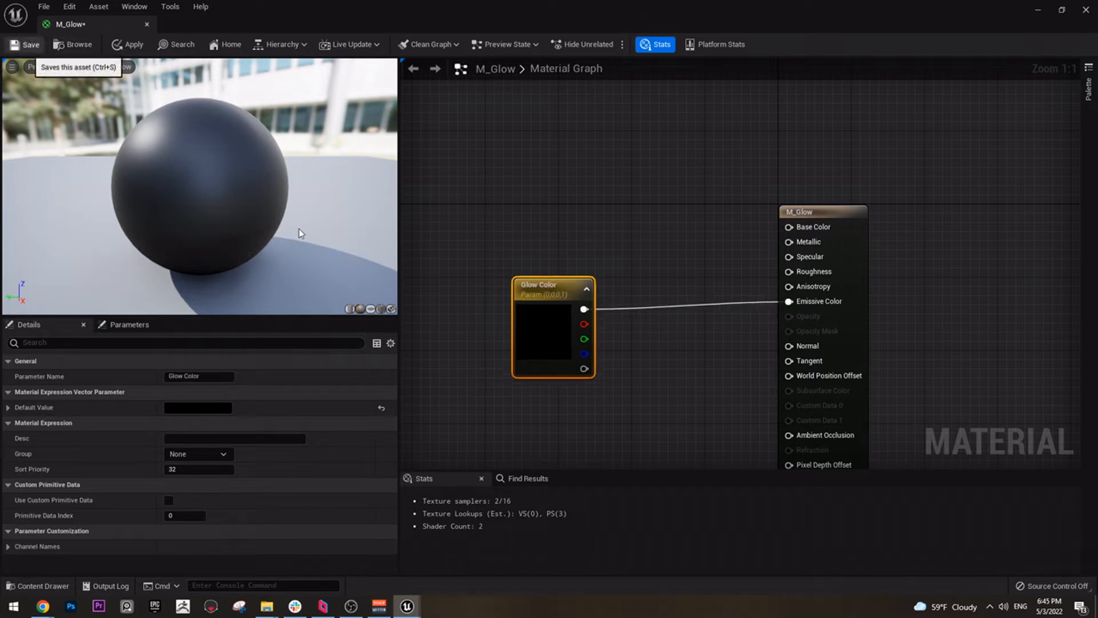
{"action": "left_click", "coordinate": [30, 44]}
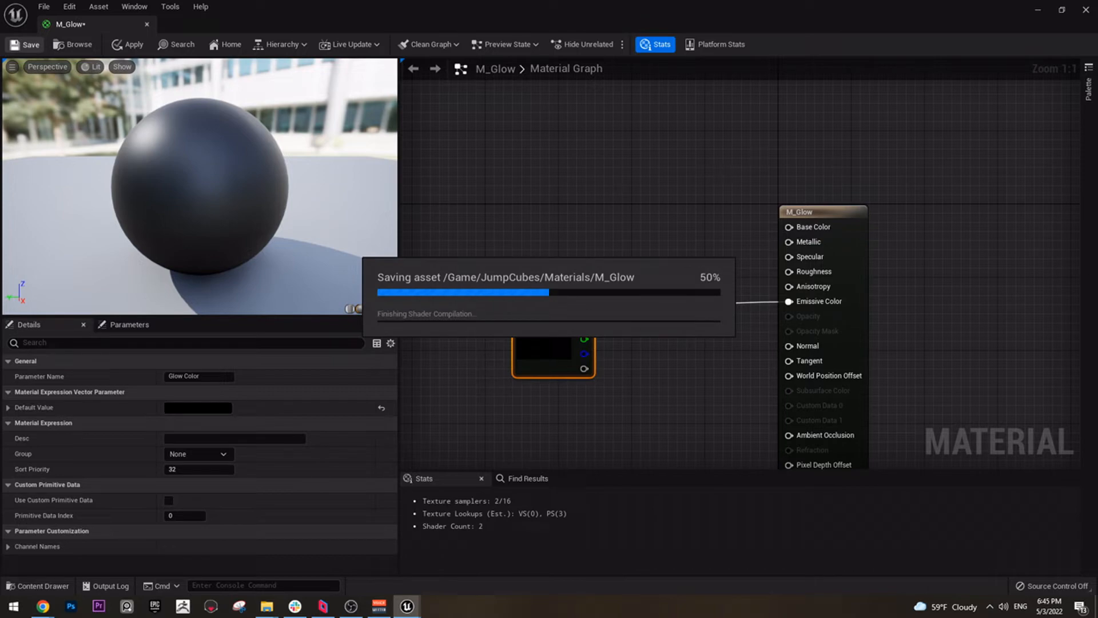
{"action": "mouse_move", "coordinate": [277, 12]}
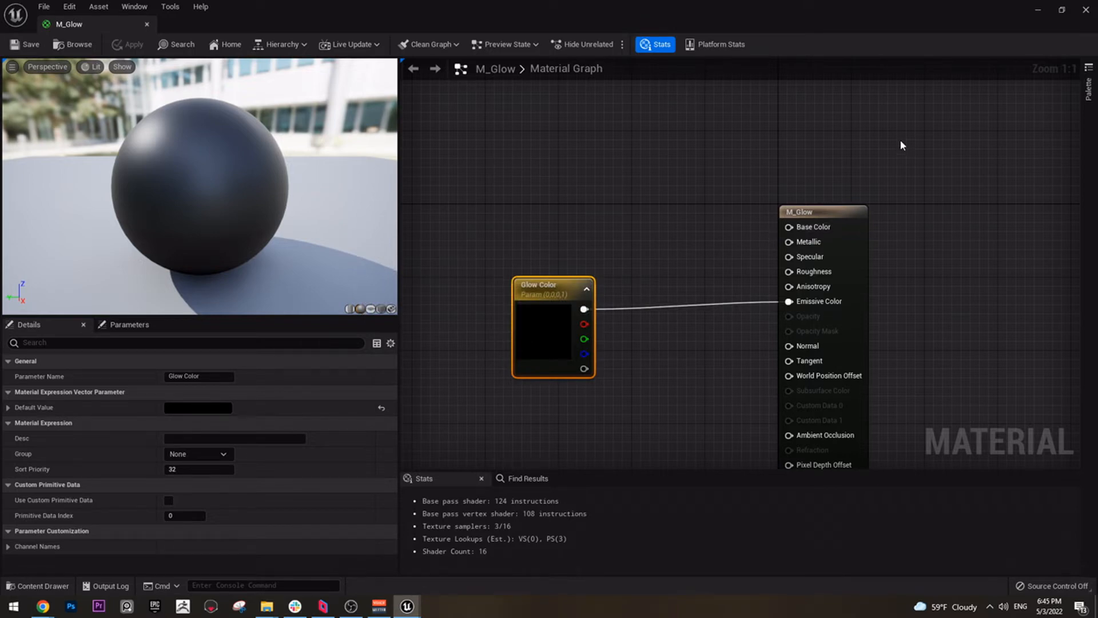
{"action": "mouse_move", "coordinate": [906, 136]}
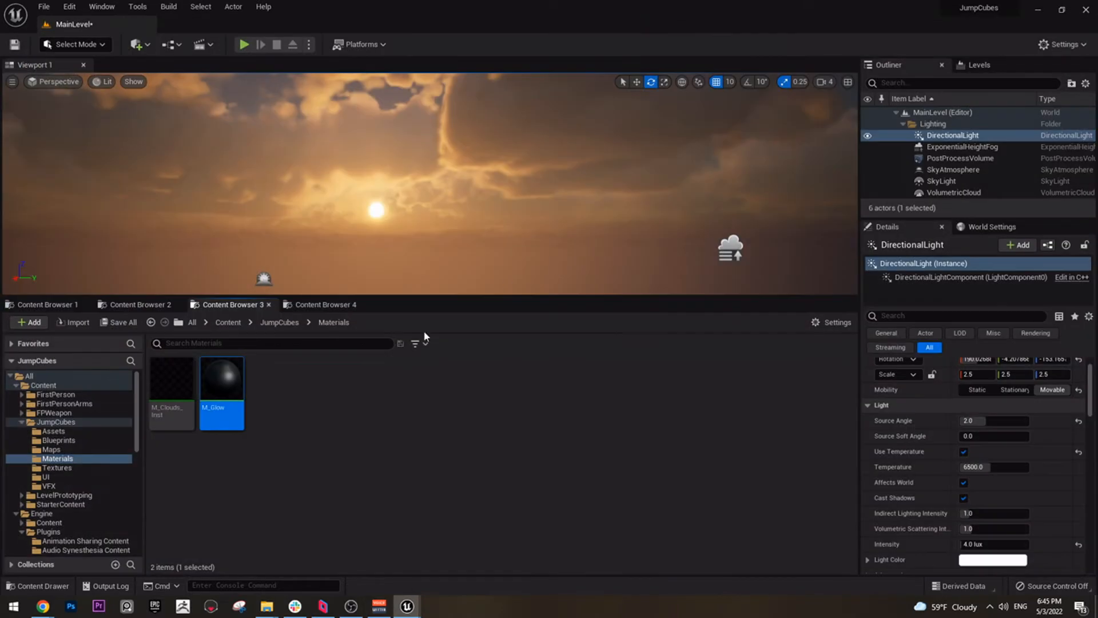
{"action": "mouse_move", "coordinate": [221, 377]}
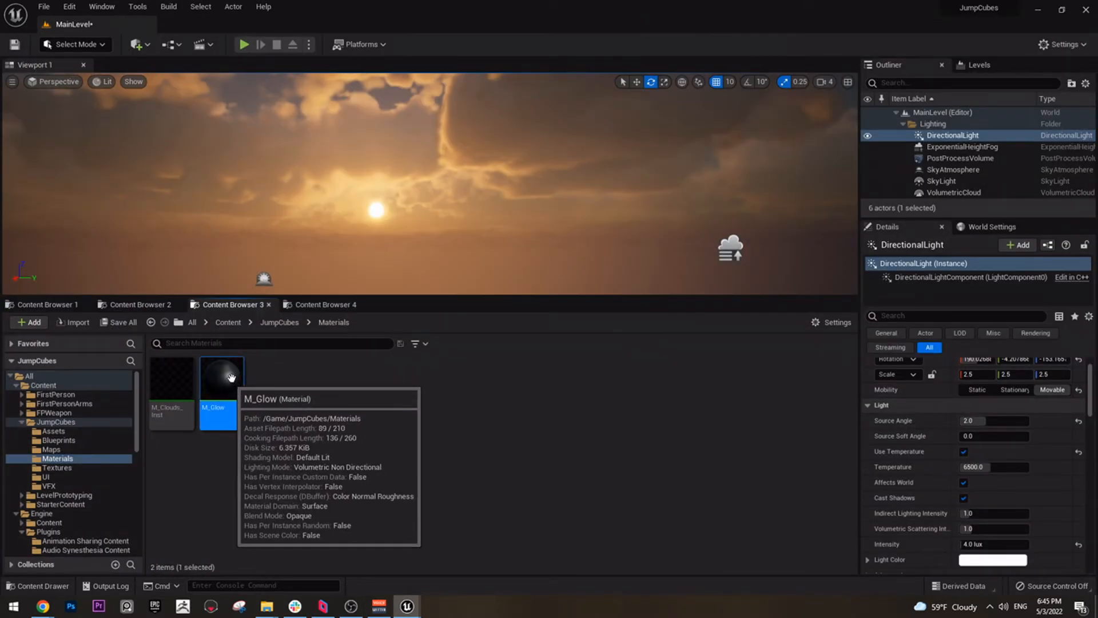
Create a material instance from M_Glow and rename it M_Glow_Bomb_Inst.
{"action": "right_click", "coordinate": [218, 376]}
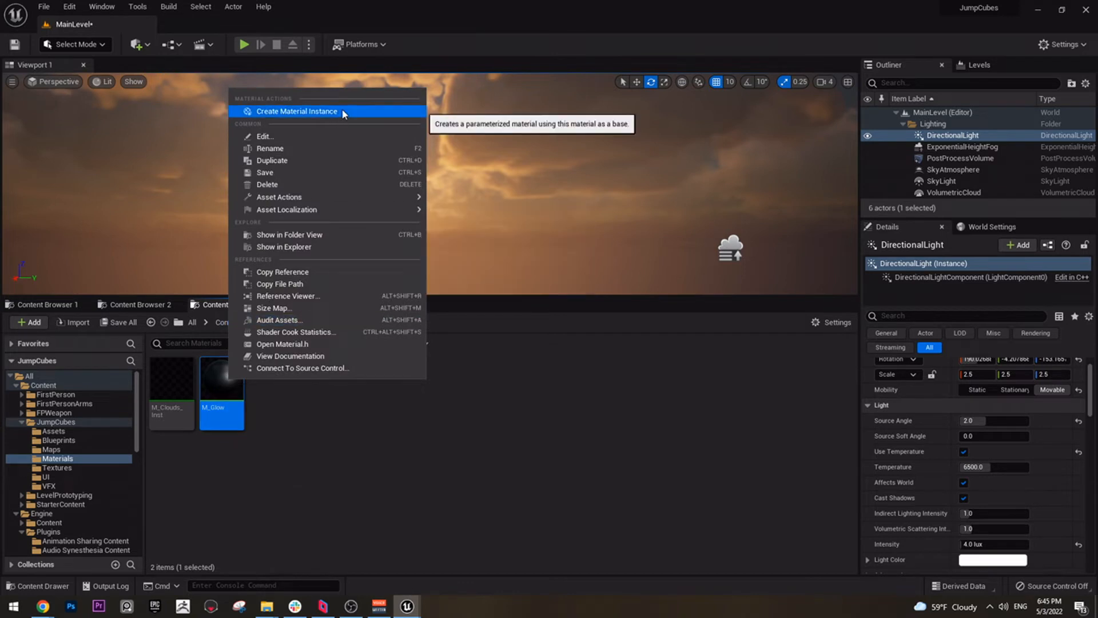
{"action": "left_click", "coordinate": [297, 111]}
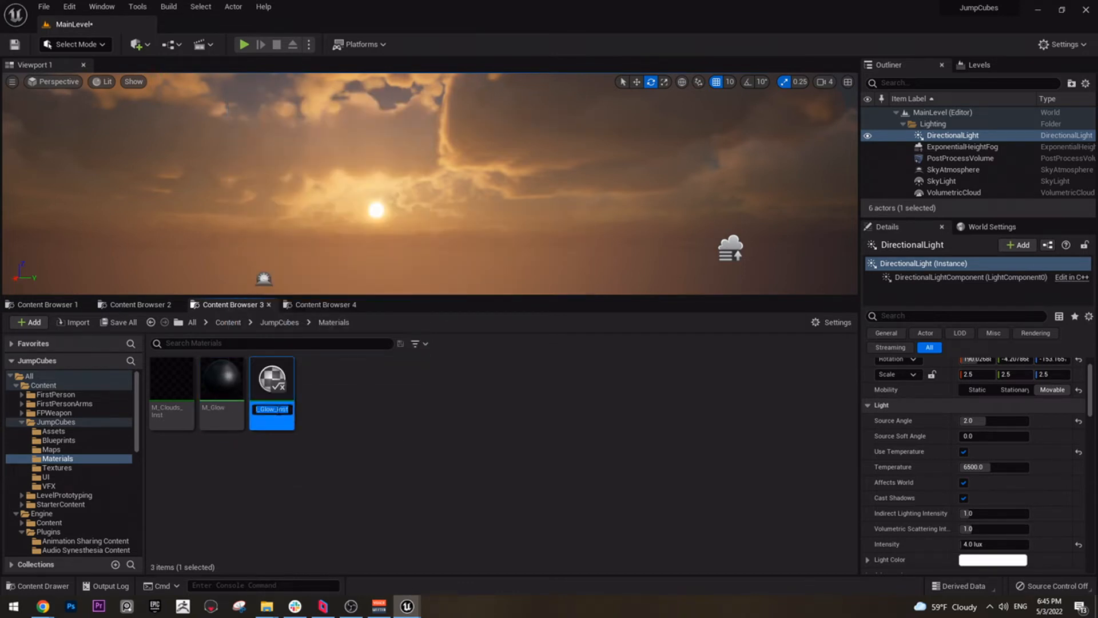
{"action": "double_click", "coordinate": [272, 409]}
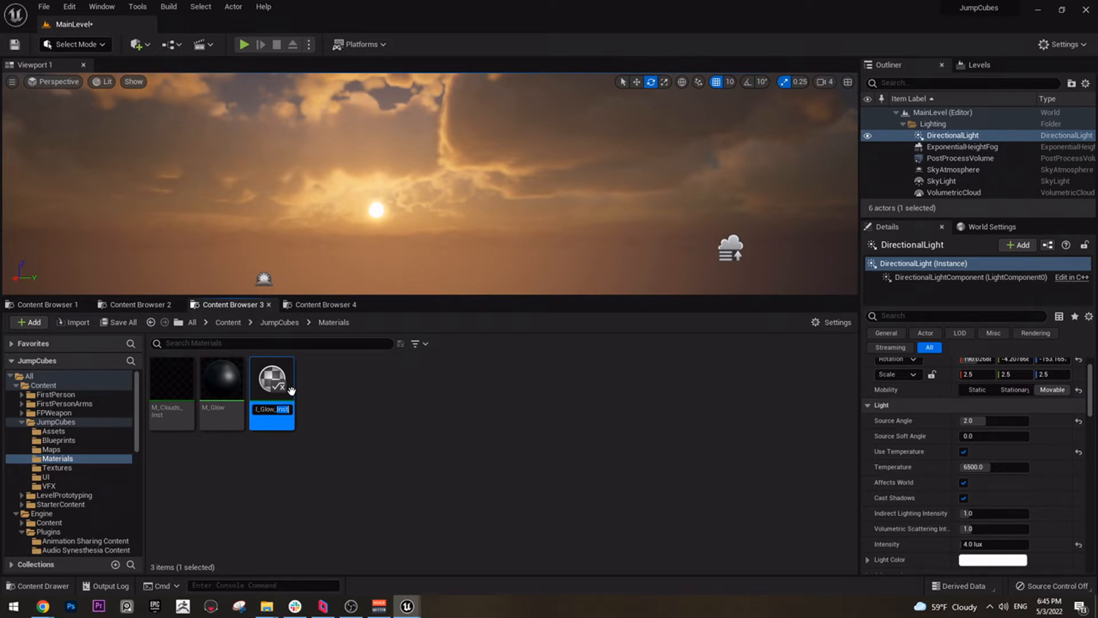
{"action": "type", "text": "Glow_Bom"}
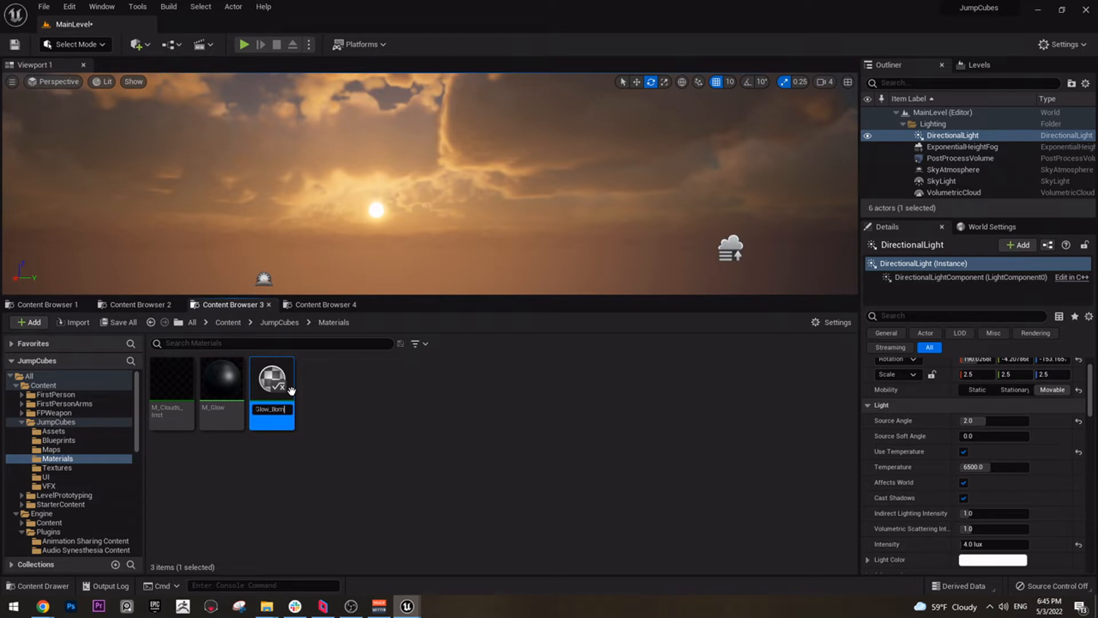
{"action": "type", "text": "w_Bomb_Inst"}
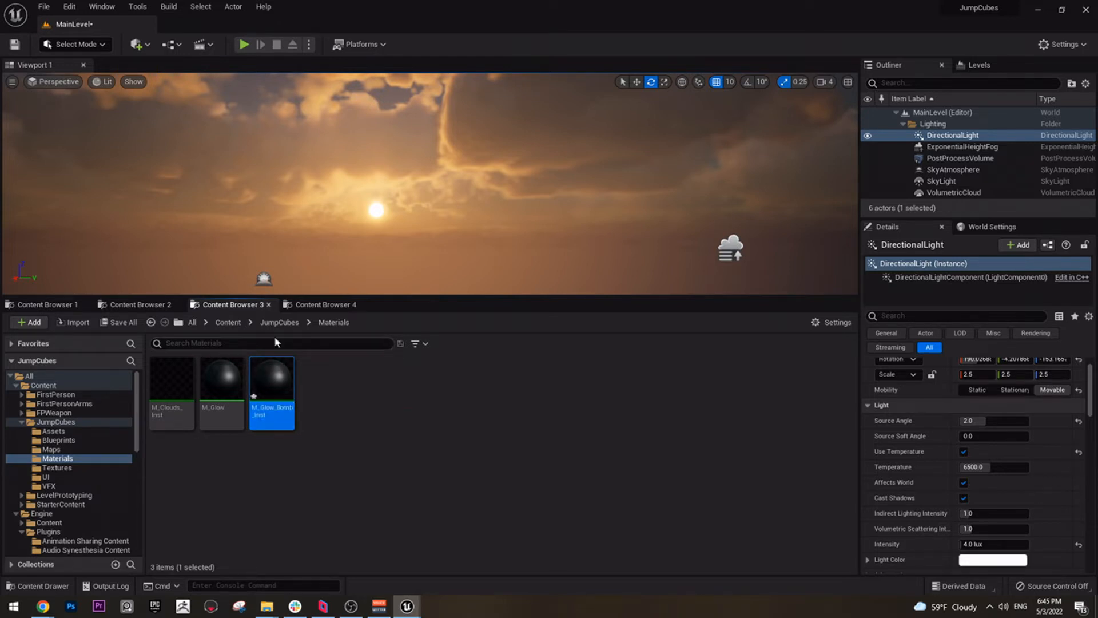
Override M_Glow_Bomb_Inst's Glow Color with R 100, G 15, B 15.
{"action": "double_click", "coordinate": [272, 380]}
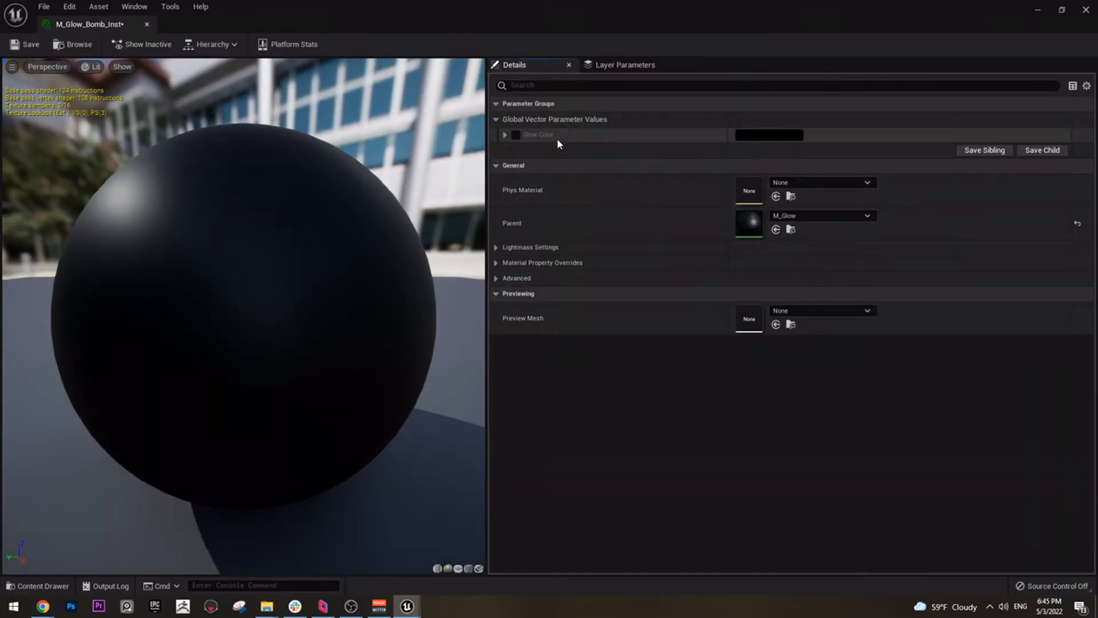
{"action": "left_click", "coordinate": [505, 134]}
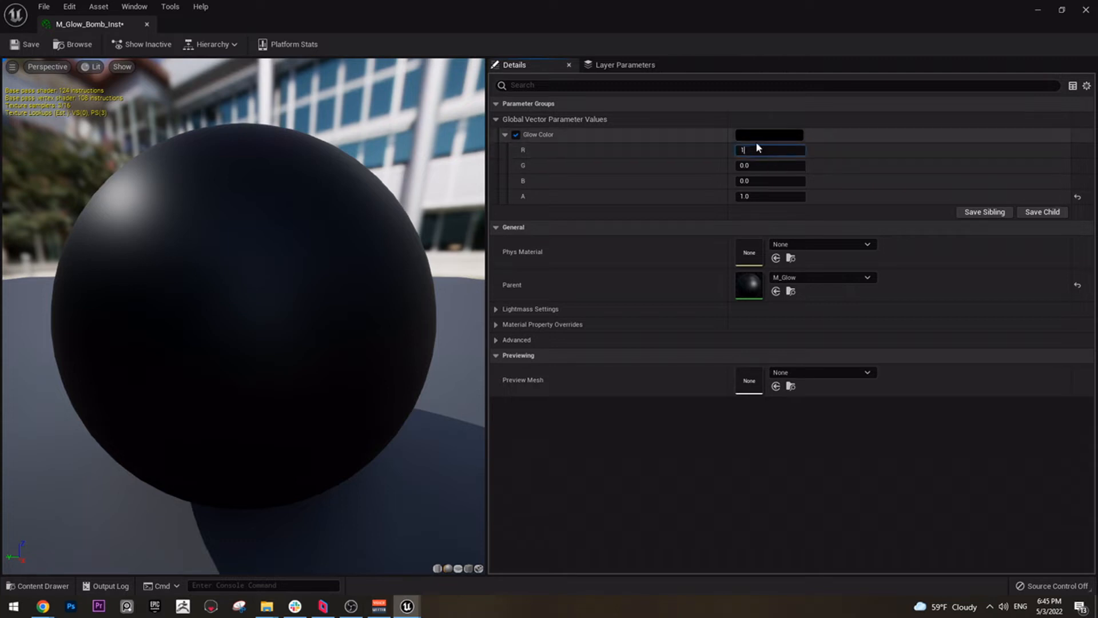
{"action": "type", "text": "100.0"}
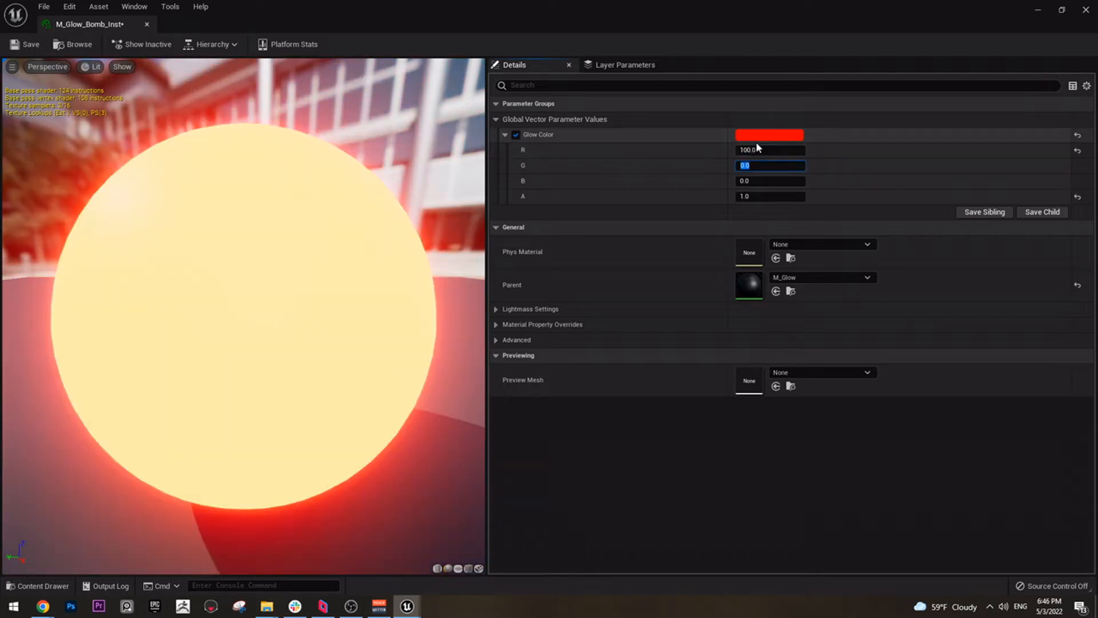
{"action": "type", "text": "17.0"}
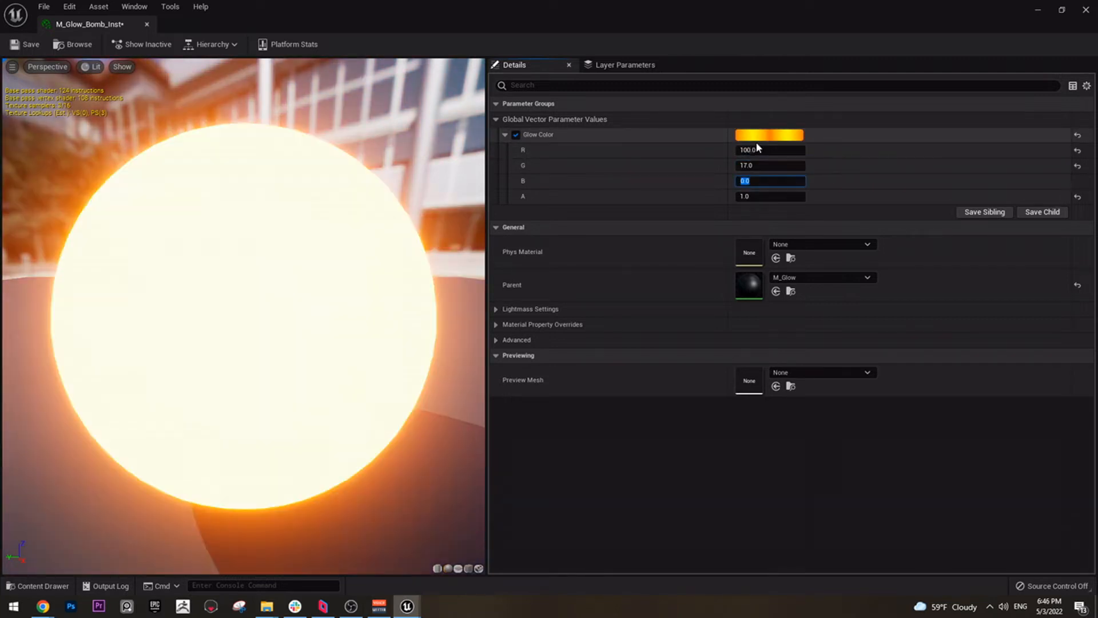
{"action": "type", "text": "17"}
{"action": "left_click", "coordinate": [770, 164]}
{"action": "type", "text": "15"}
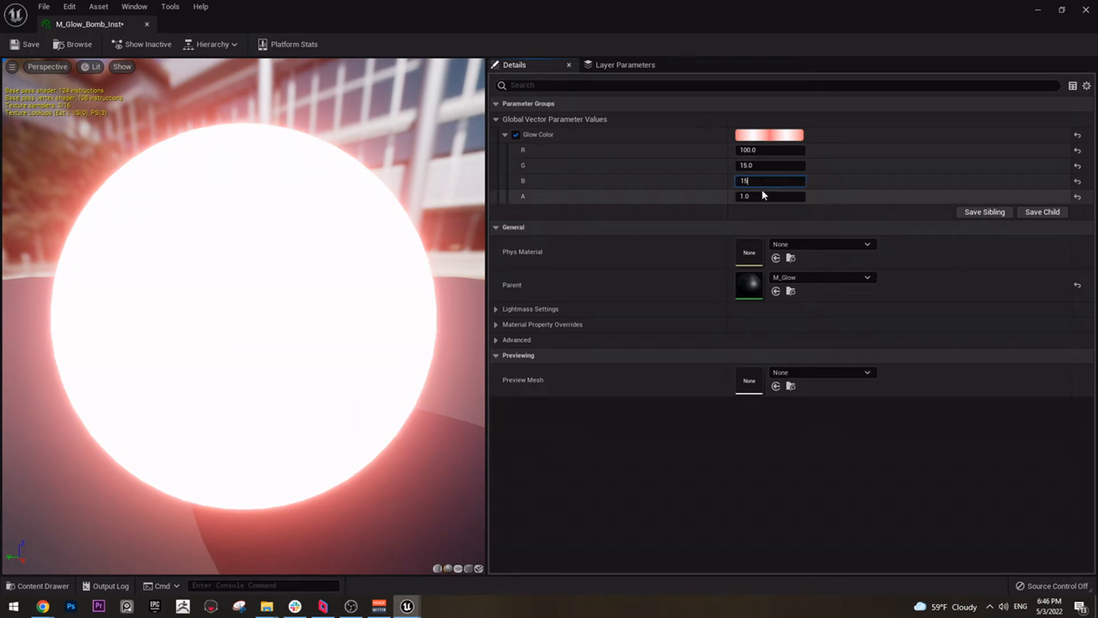
{"action": "key", "text": "enter"}
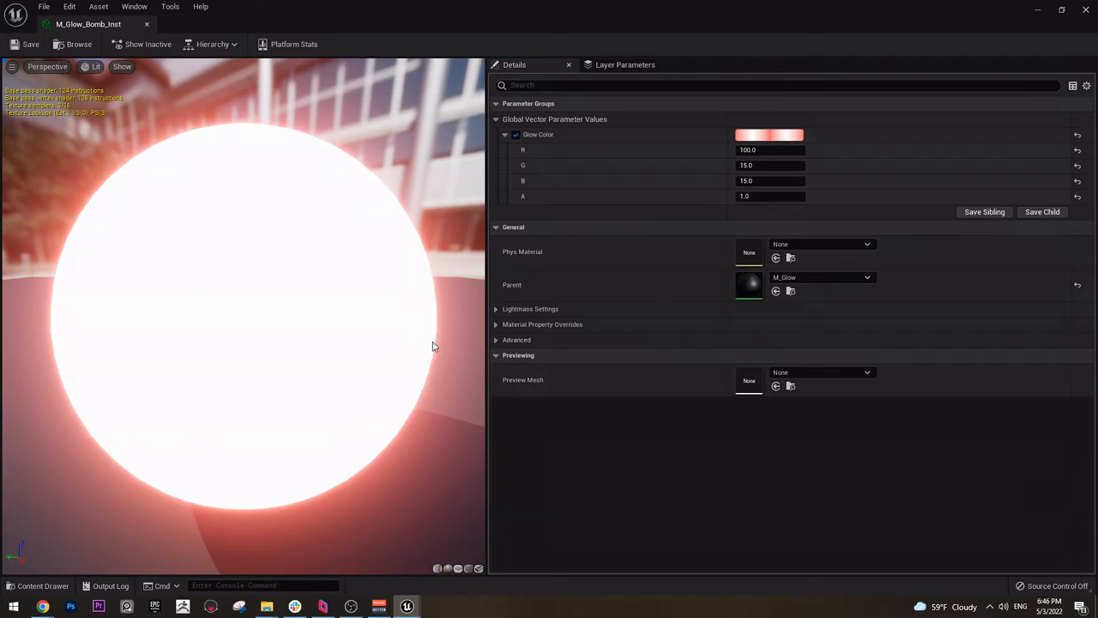
{"action": "mouse_move", "coordinate": [1013, 38]}
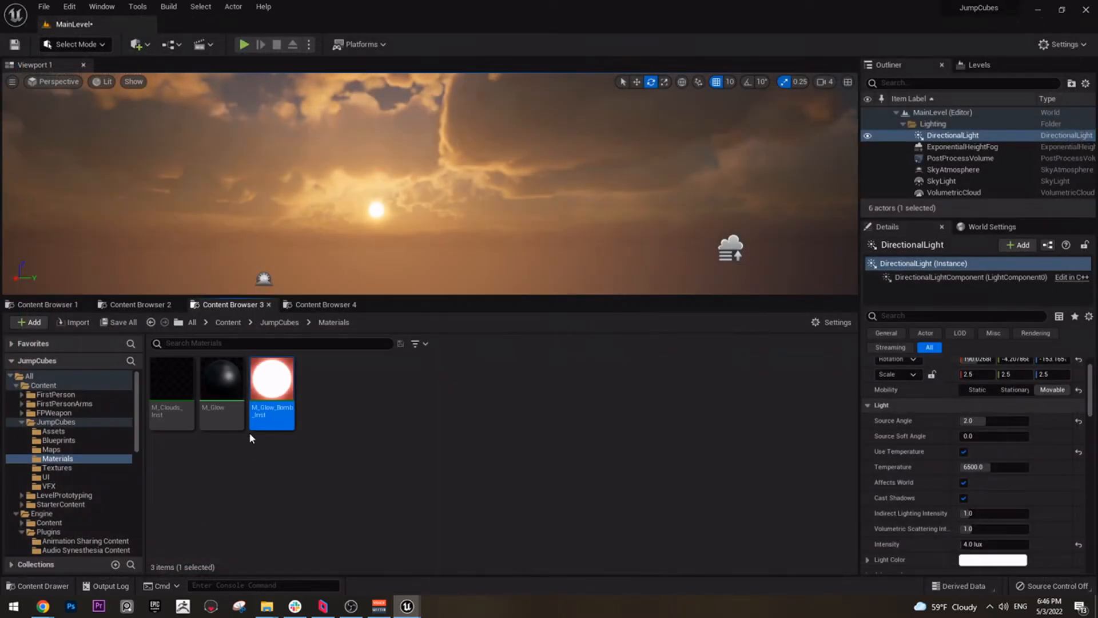
Create another M_Glow material instance and name it M_EndGame_Inst.
{"action": "left_click", "coordinate": [222, 378]}
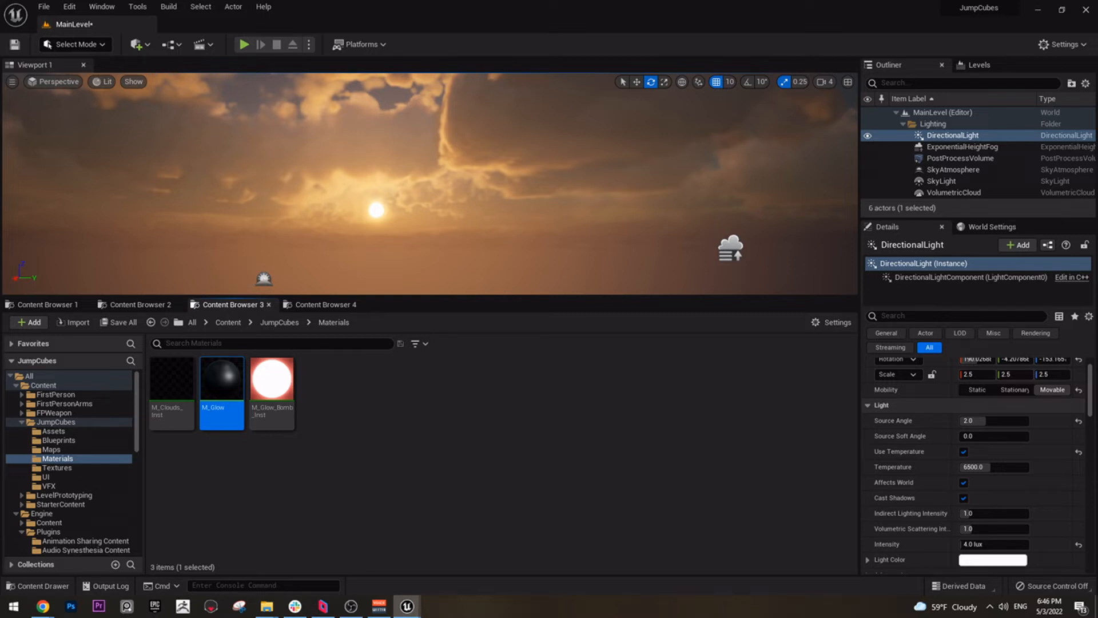
{"action": "right_click", "coordinate": [221, 377]}
{"action": "type", "text": "M_"}
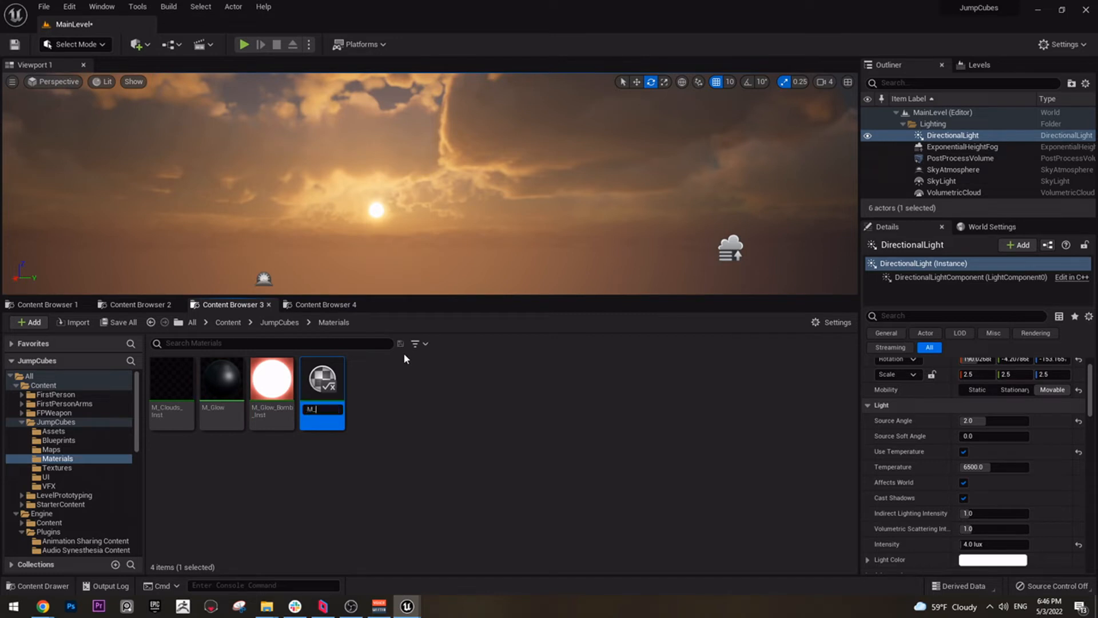
{"action": "type", "text": "EndGame_Inst"}
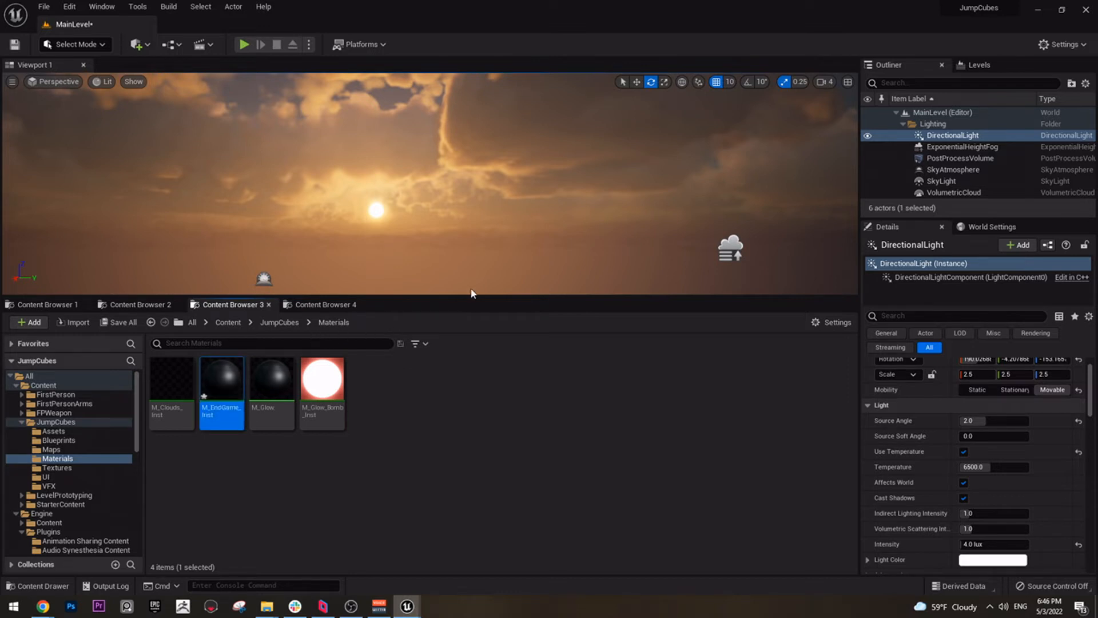
{"action": "mouse_move", "coordinate": [440, 191]}
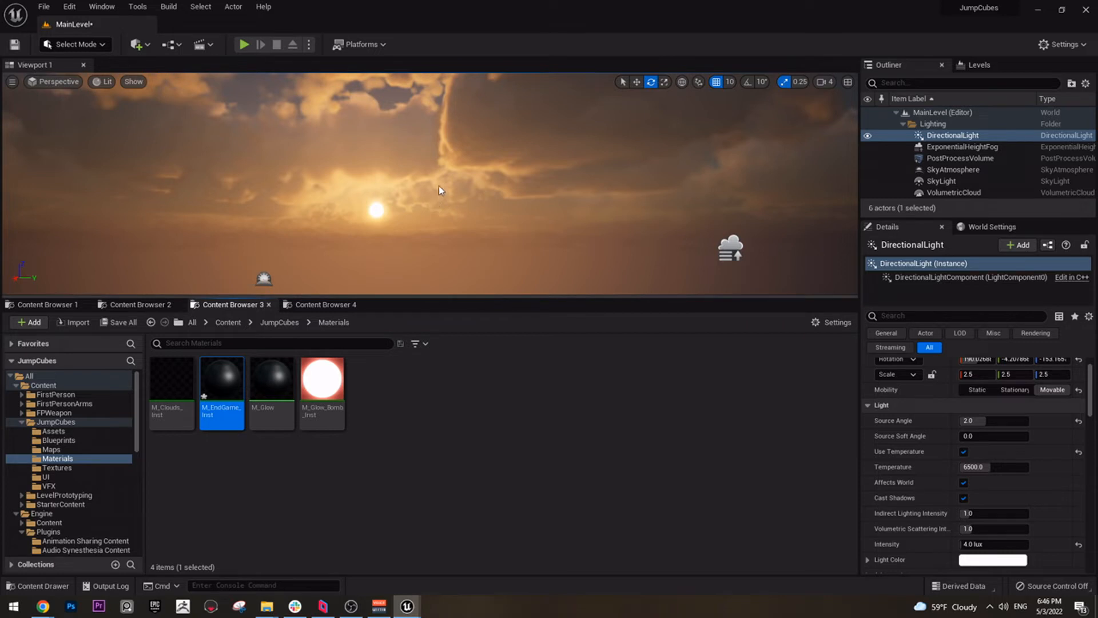
{"action": "mouse_move", "coordinate": [577, 281]}
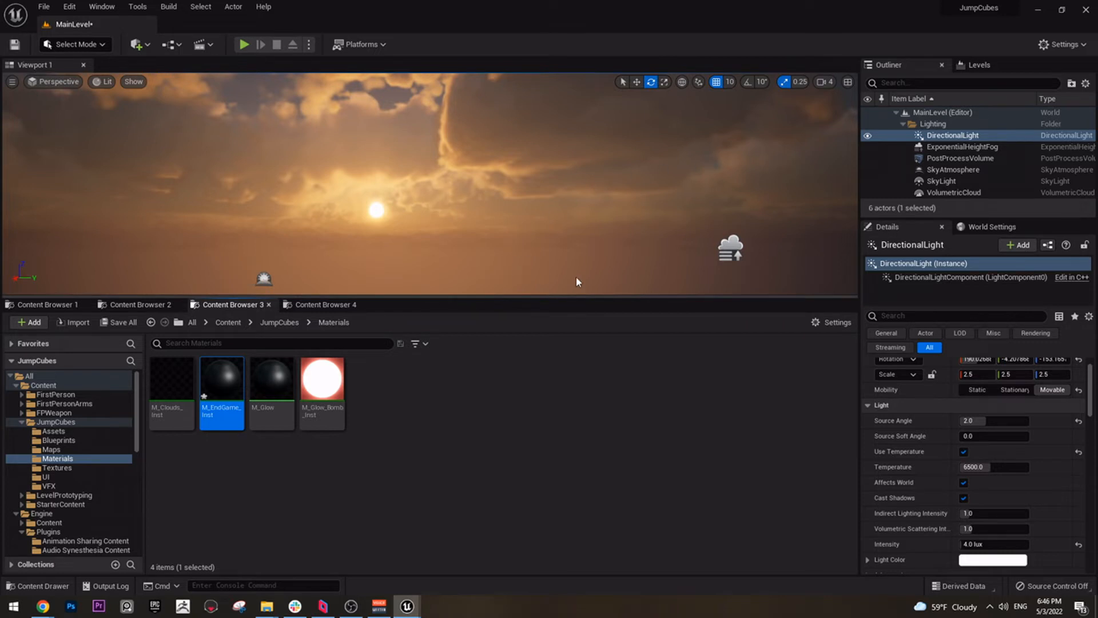
{"action": "mouse_move", "coordinate": [630, 168]}
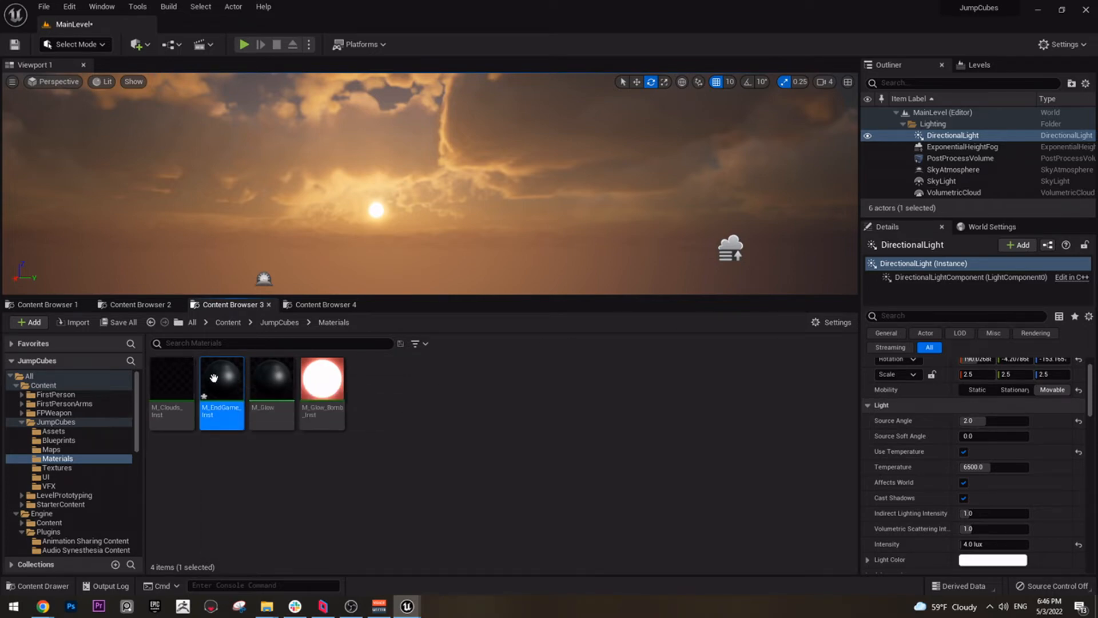
Override M_EndGame_Inst's Glow Color, entering 16 in the red channel.
{"action": "double_click", "coordinate": [221, 377]}
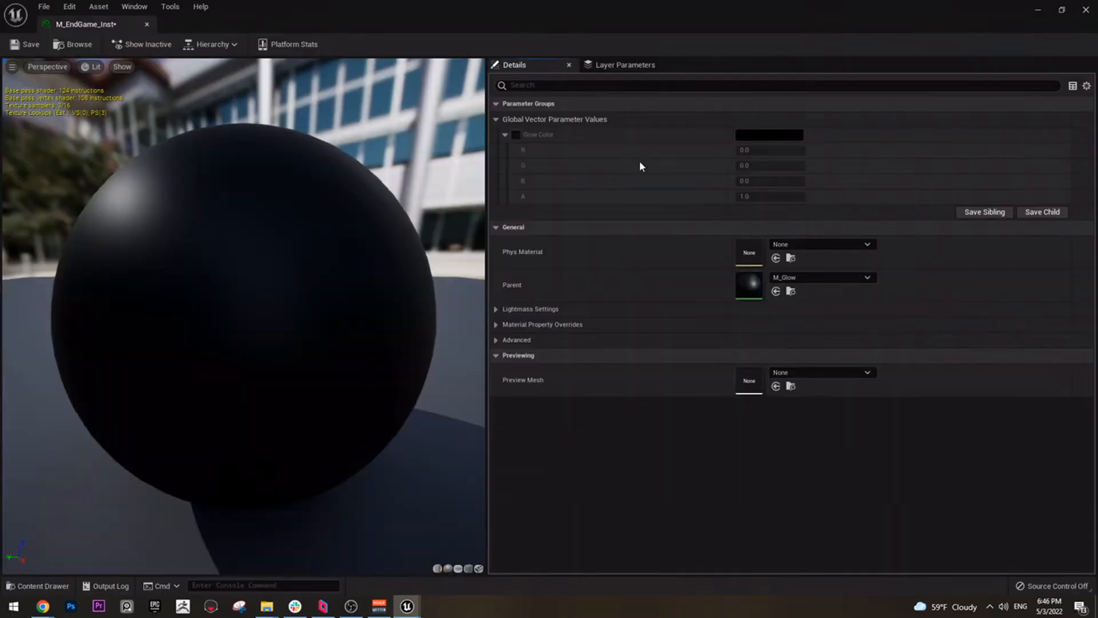
{"action": "left_click", "coordinate": [516, 134]}
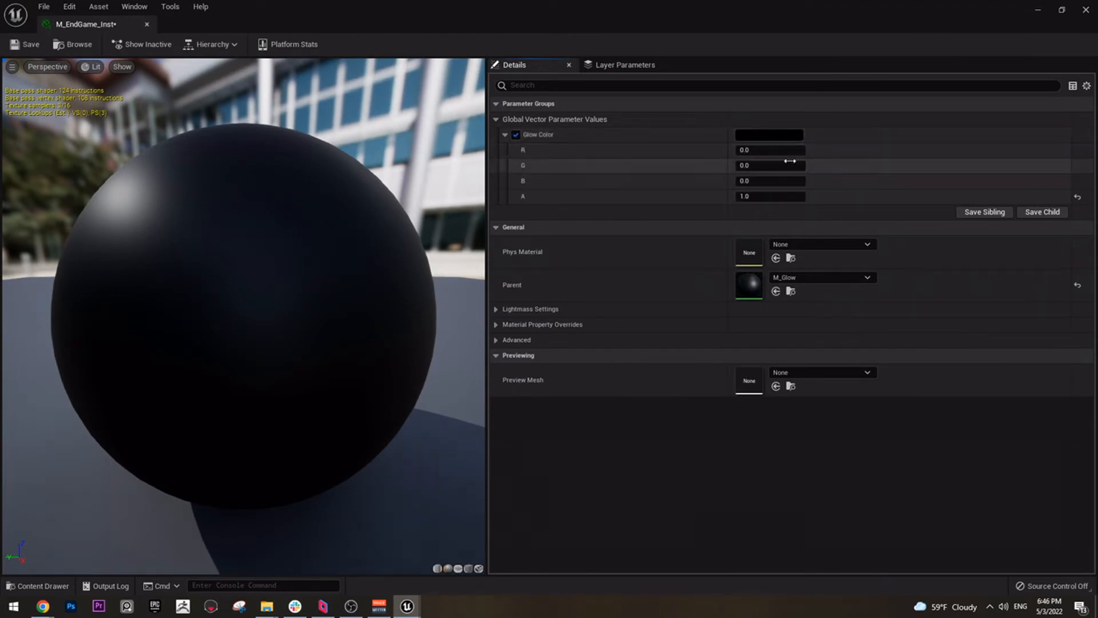
{"action": "double_click", "coordinate": [768, 150]}
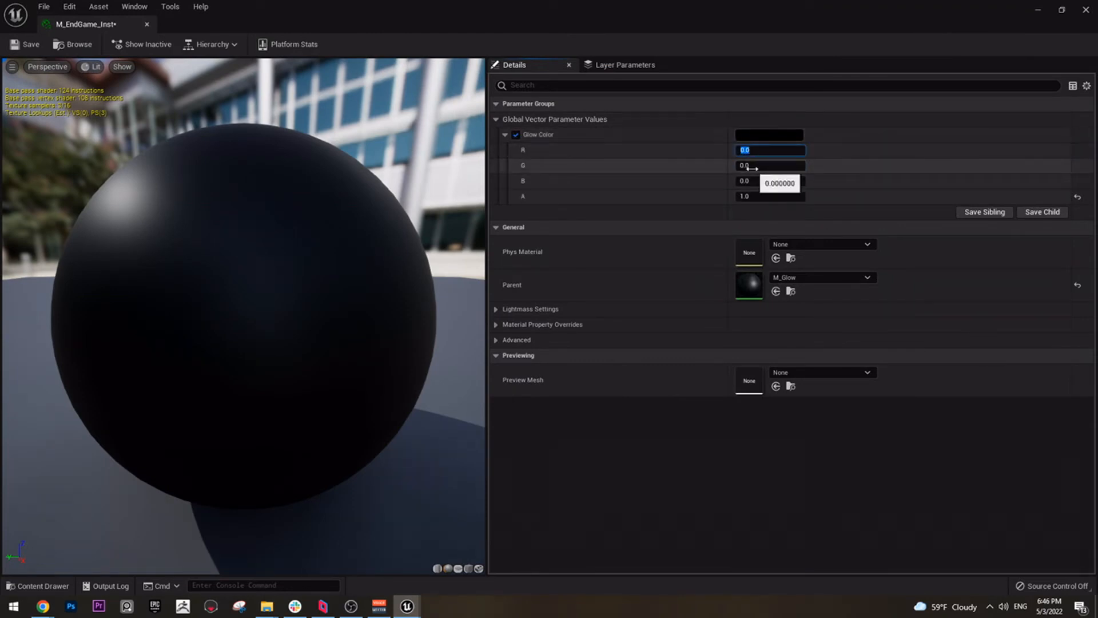
{"action": "type", "text": "16"}
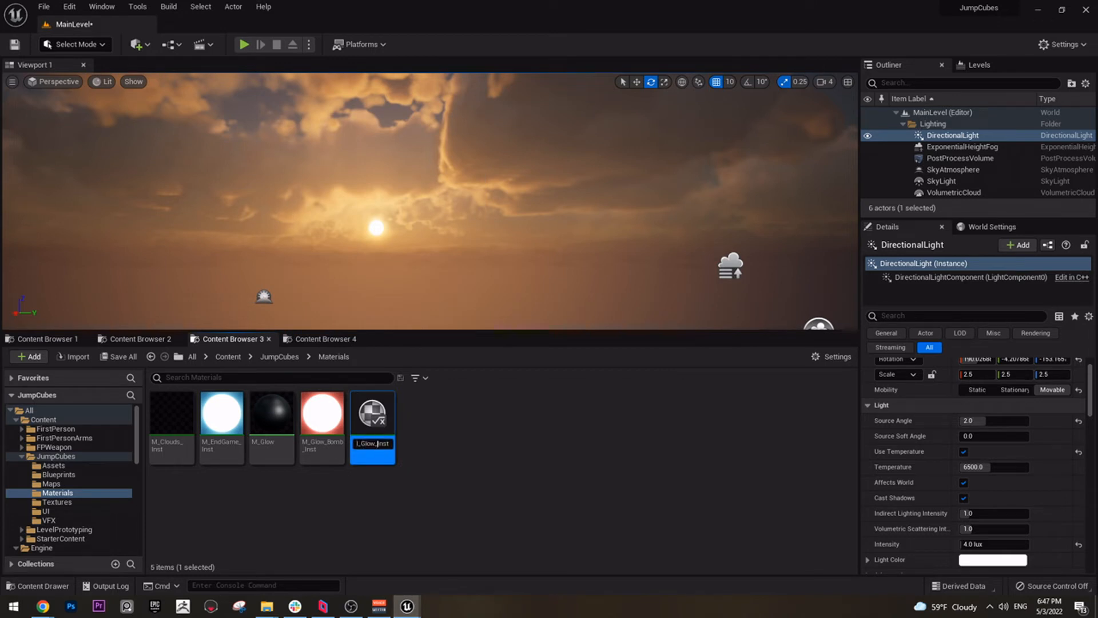
Name the orange platform instance M_Glow_Platform_Inst, open it, and enter a 0 value.
{"action": "type", "text": "Glow_Plan"}
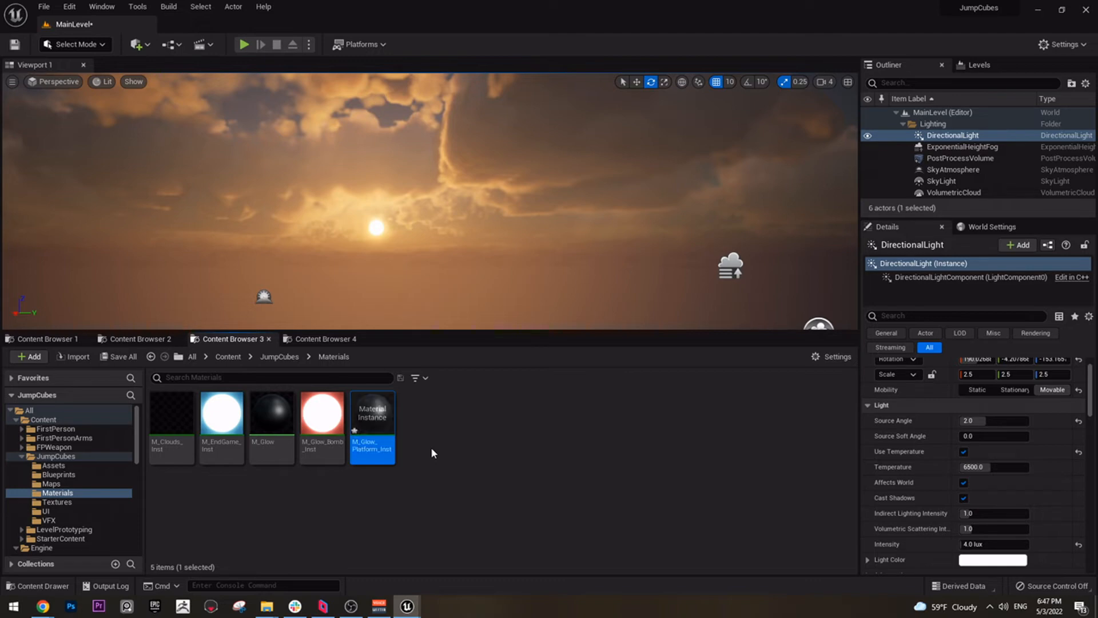
{"action": "double_click", "coordinate": [371, 412]}
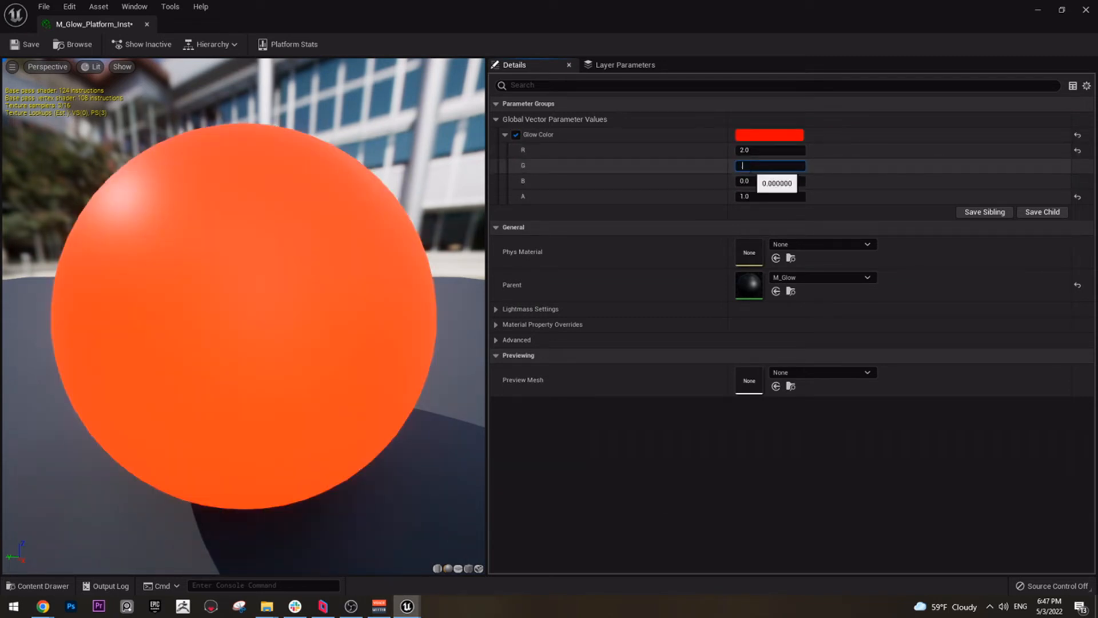
{"action": "type", "text": "0"}
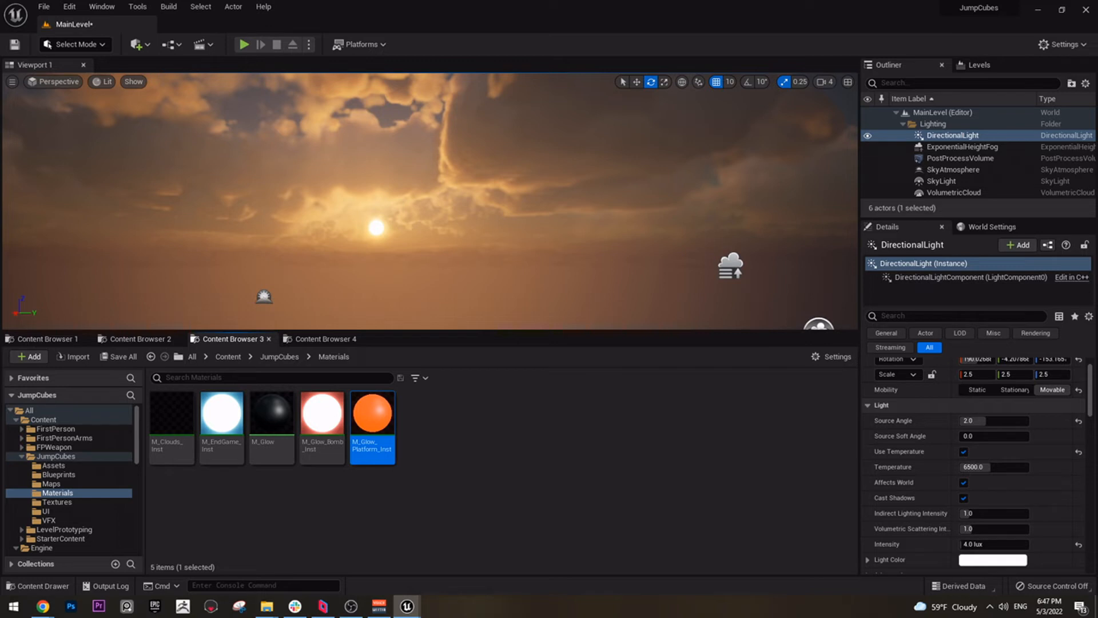
{"action": "mouse_move", "coordinate": [1092, 534]}
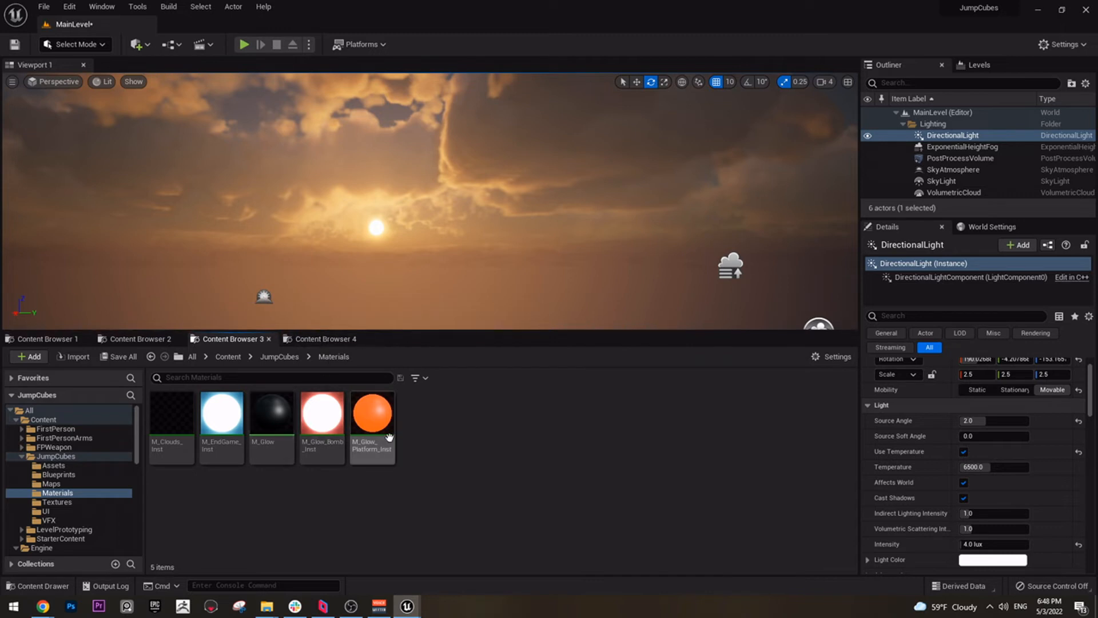
Duplicate the ControlRig box mesh in JumpCubes Assets and rename the copy A_EndGame_Cube.
{"action": "left_click", "coordinate": [322, 339]}
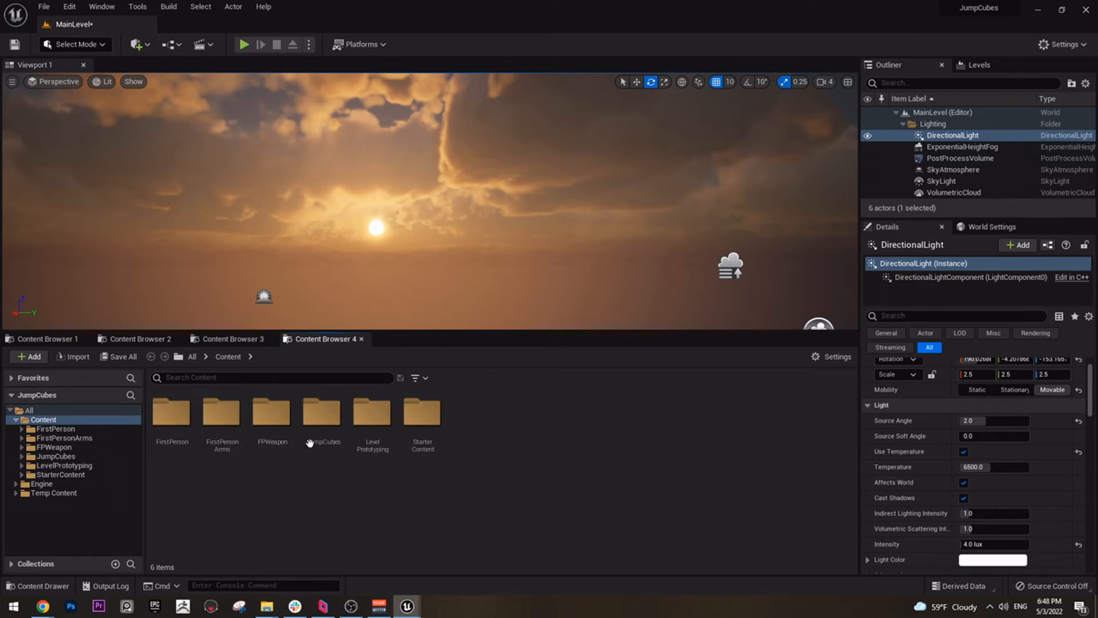
{"action": "double_click", "coordinate": [321, 412]}
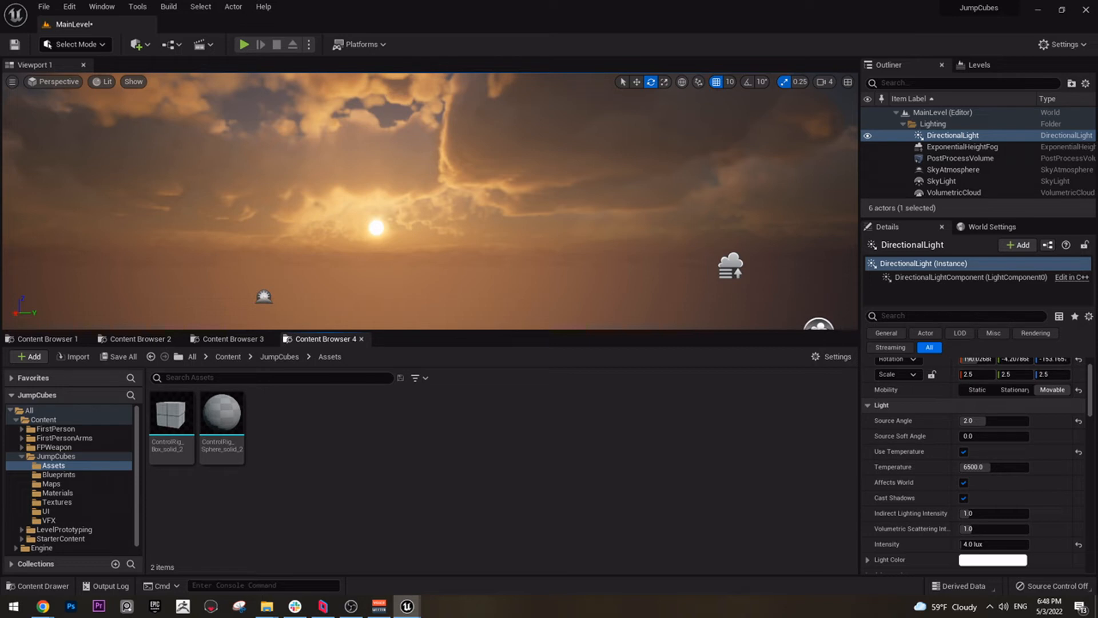
{"action": "mouse_move", "coordinate": [215, 432]}
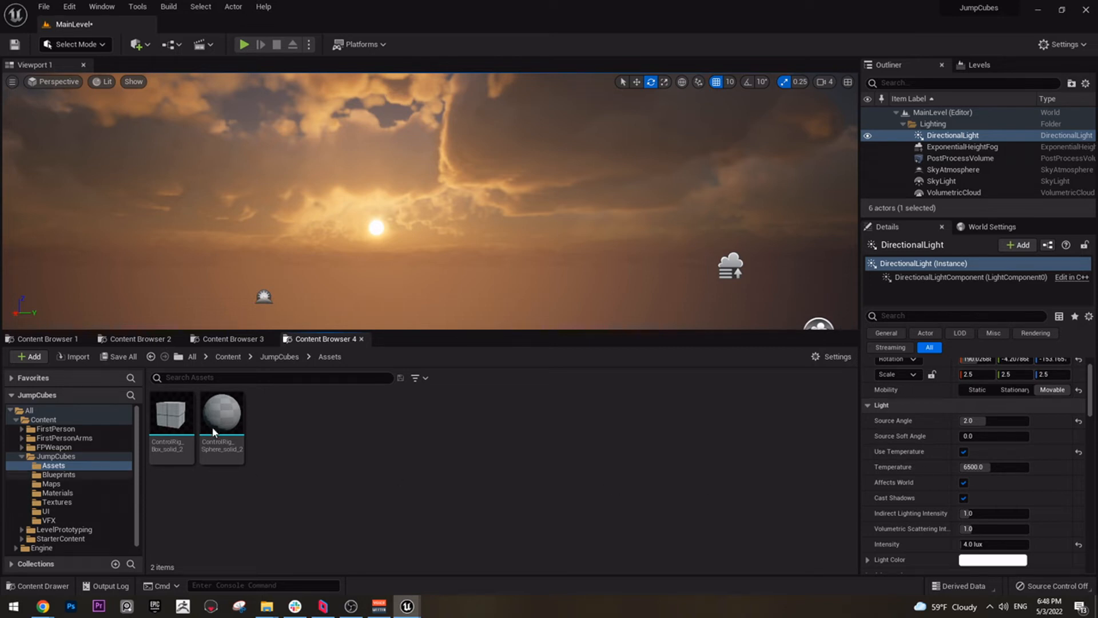
{"action": "left_click", "coordinate": [170, 413]}
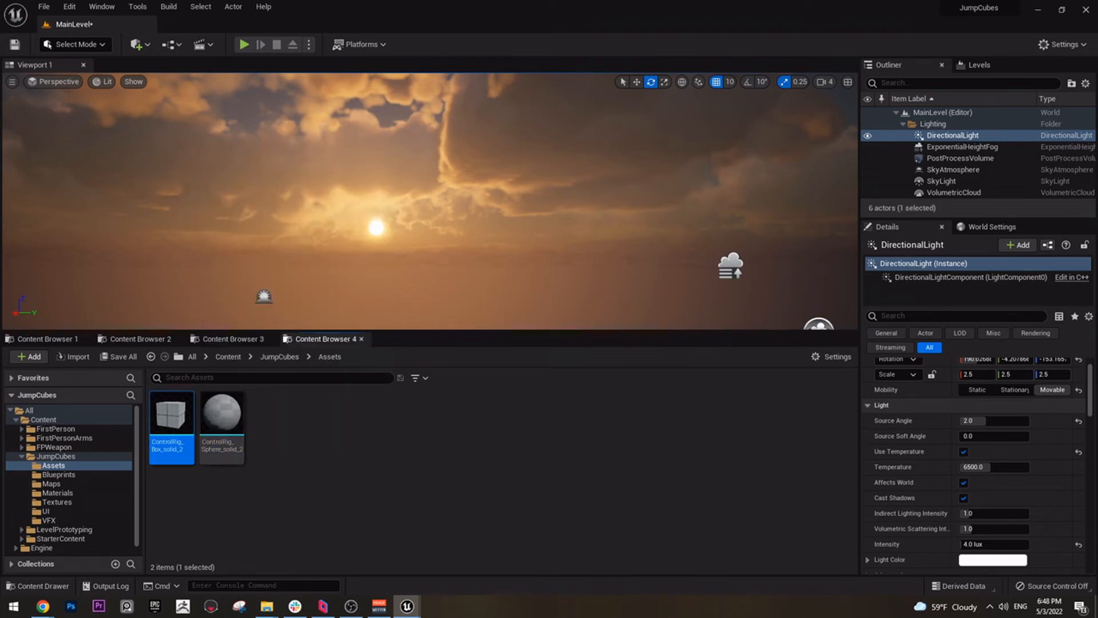
{"action": "mouse_move", "coordinate": [275, 437]}
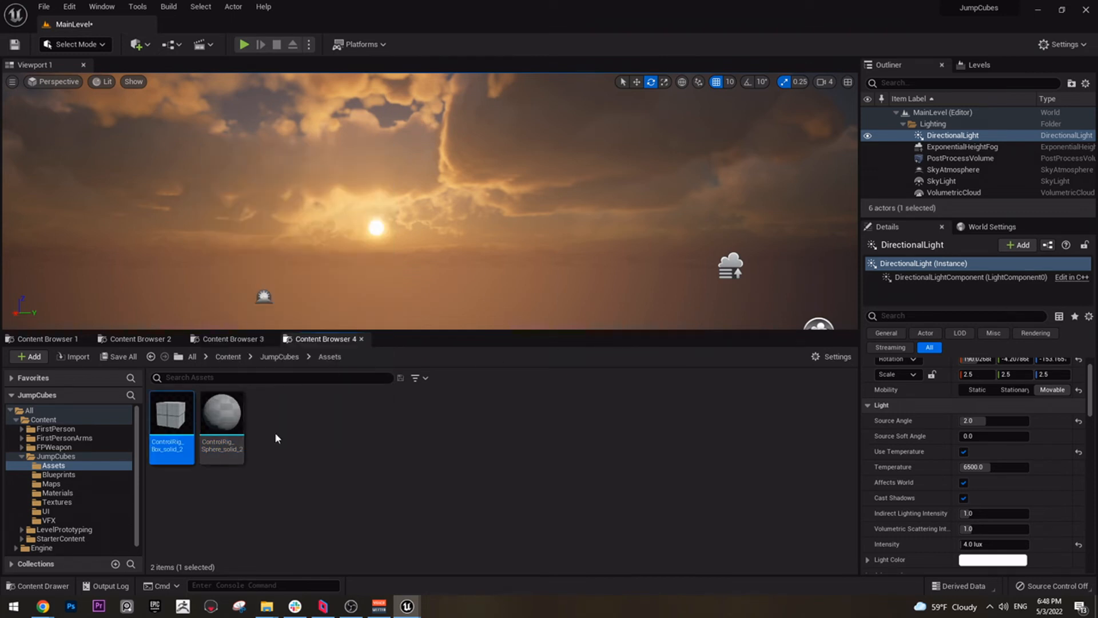
{"action": "right_click", "coordinate": [170, 413]}
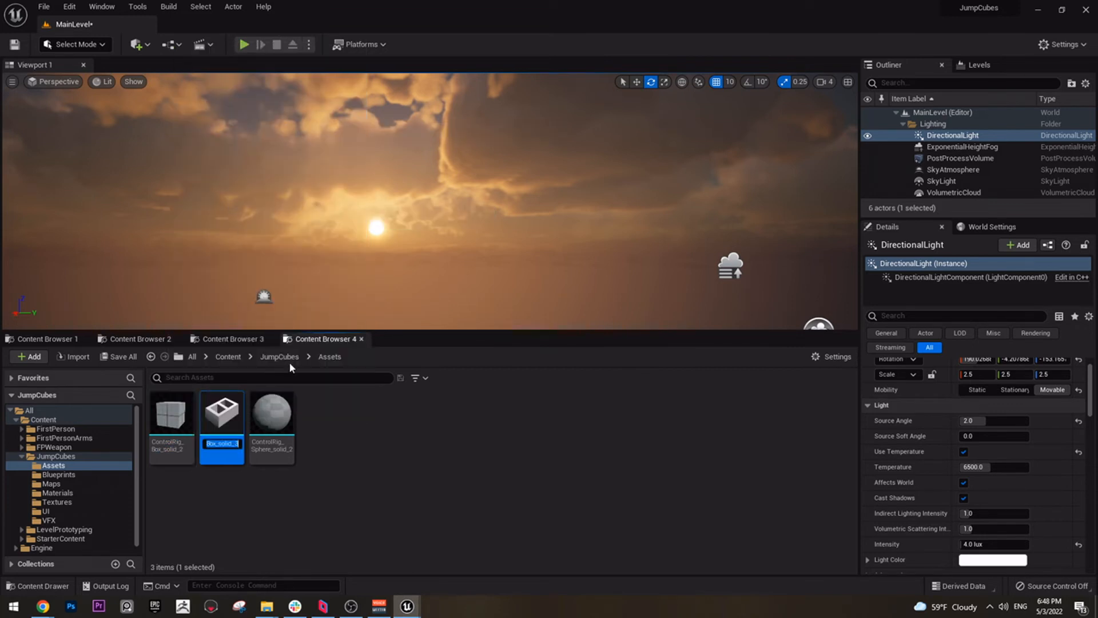
{"action": "type", "text": "A_"}
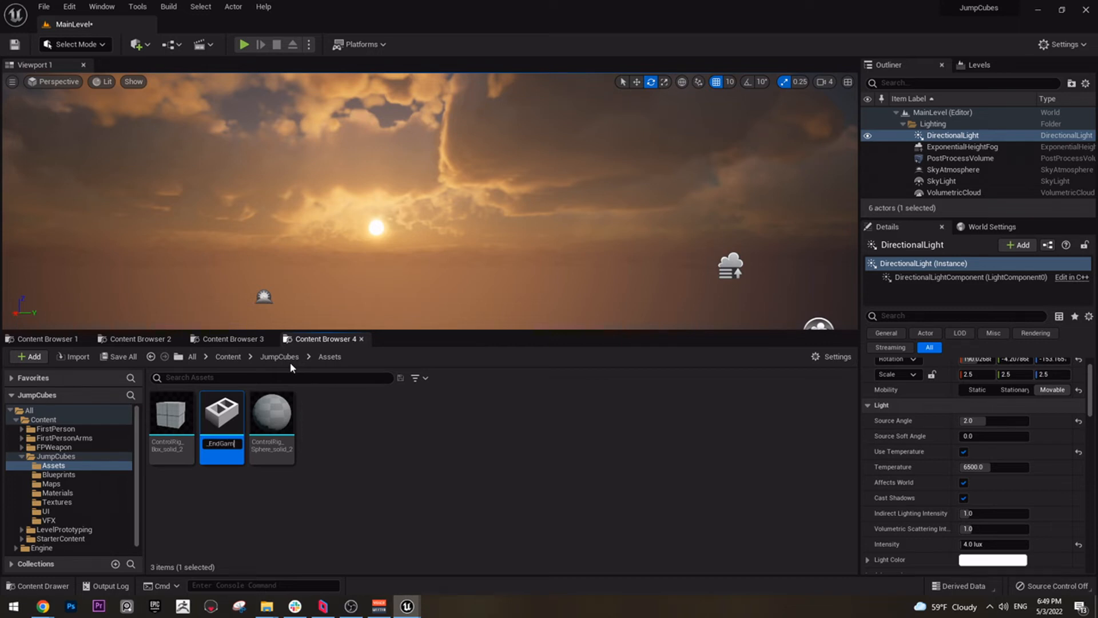
{"action": "type", "text": "me_Cube"}
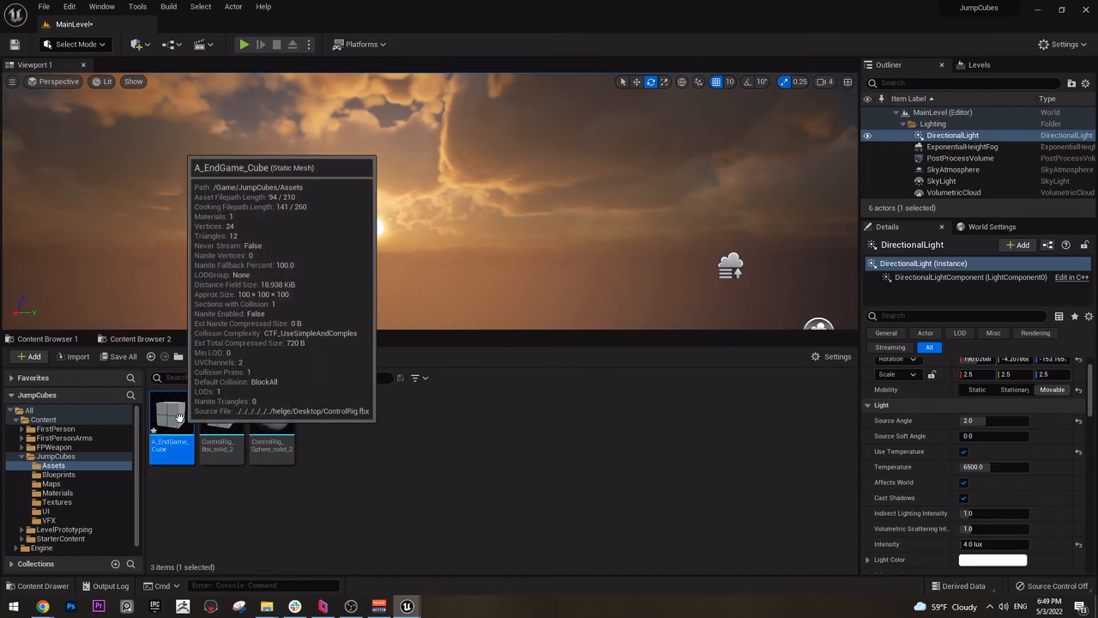
Assign M_EndGame_Inst to Element 0 of A_EndGame_Cube's material slots.
{"action": "double_click", "coordinate": [171, 413]}
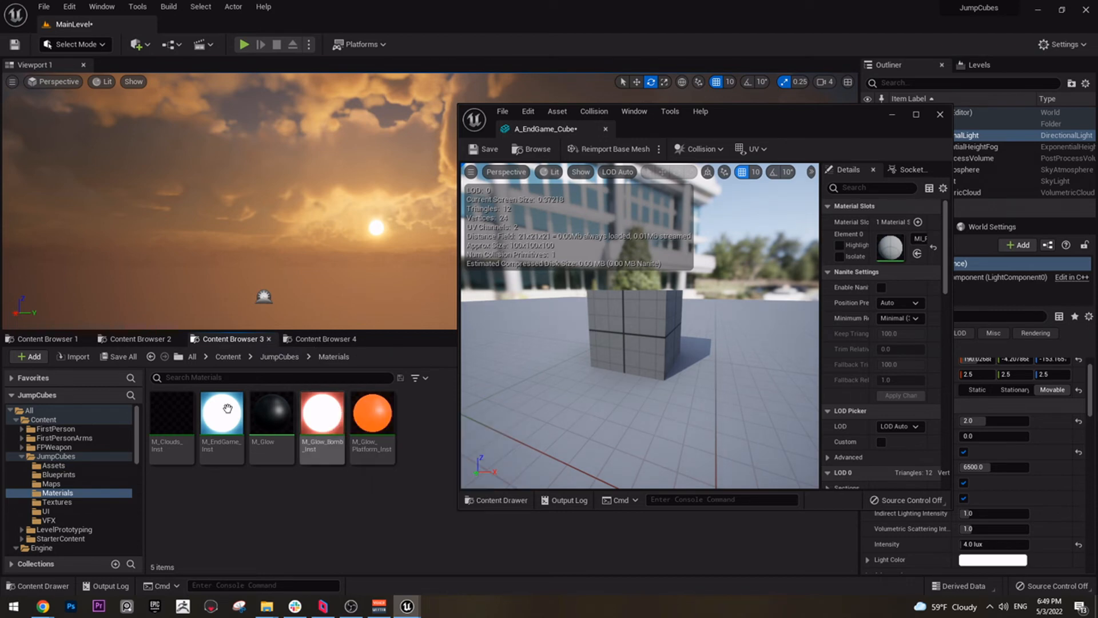
{"action": "left_click", "coordinate": [221, 411]}
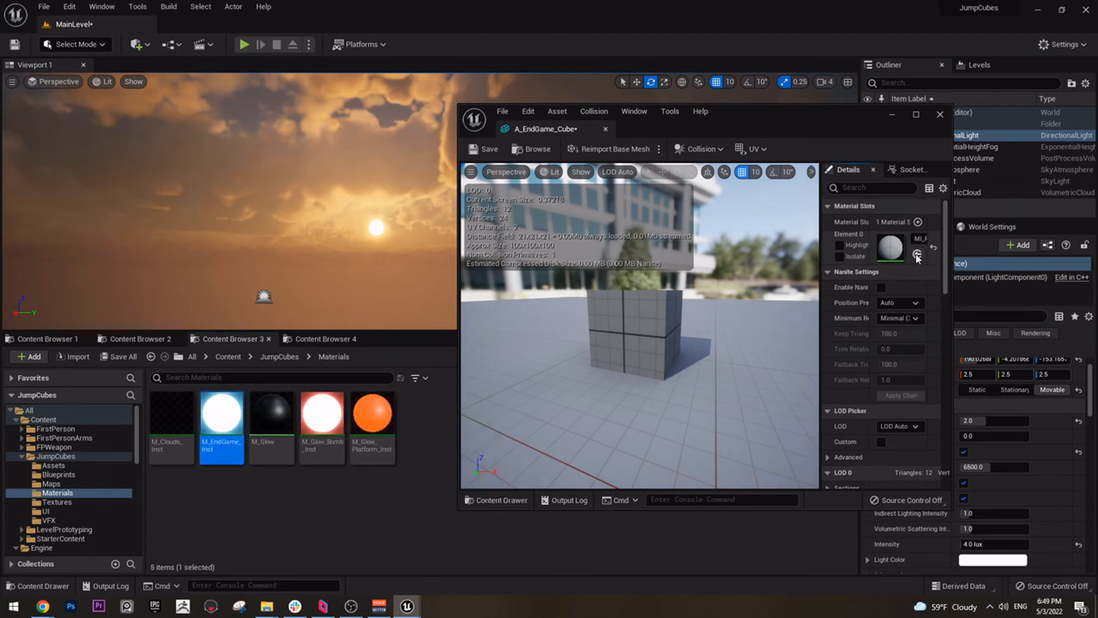
{"action": "left_click", "coordinate": [918, 253]}
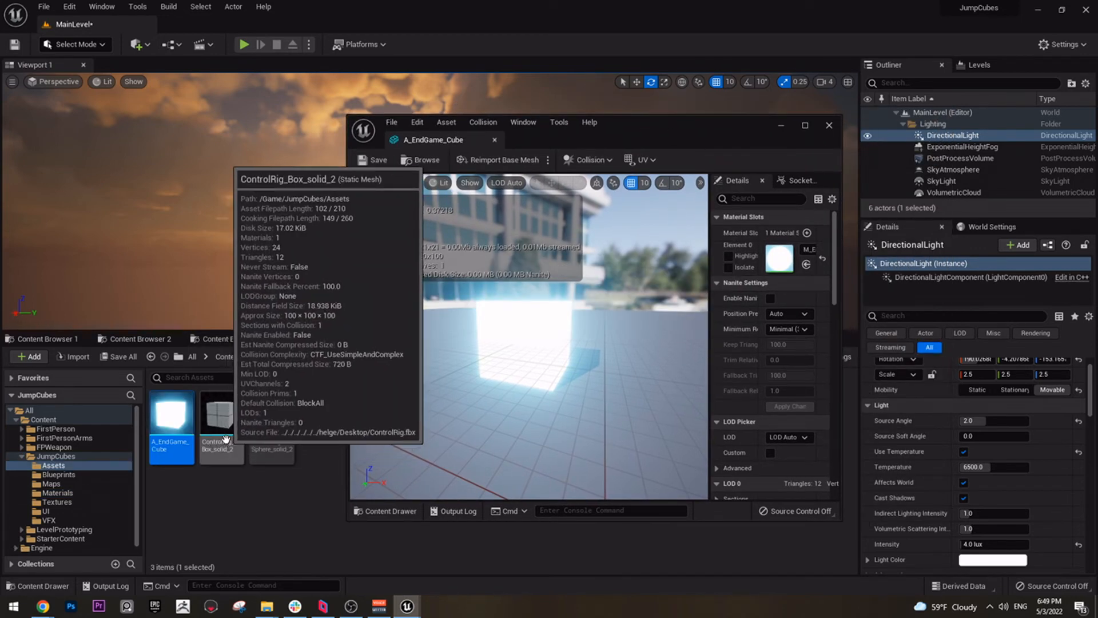
Duplicate the box mesh as A_Platform and assign it M_Glow_Platform_Inst.
{"action": "right_click", "coordinate": [221, 427]}
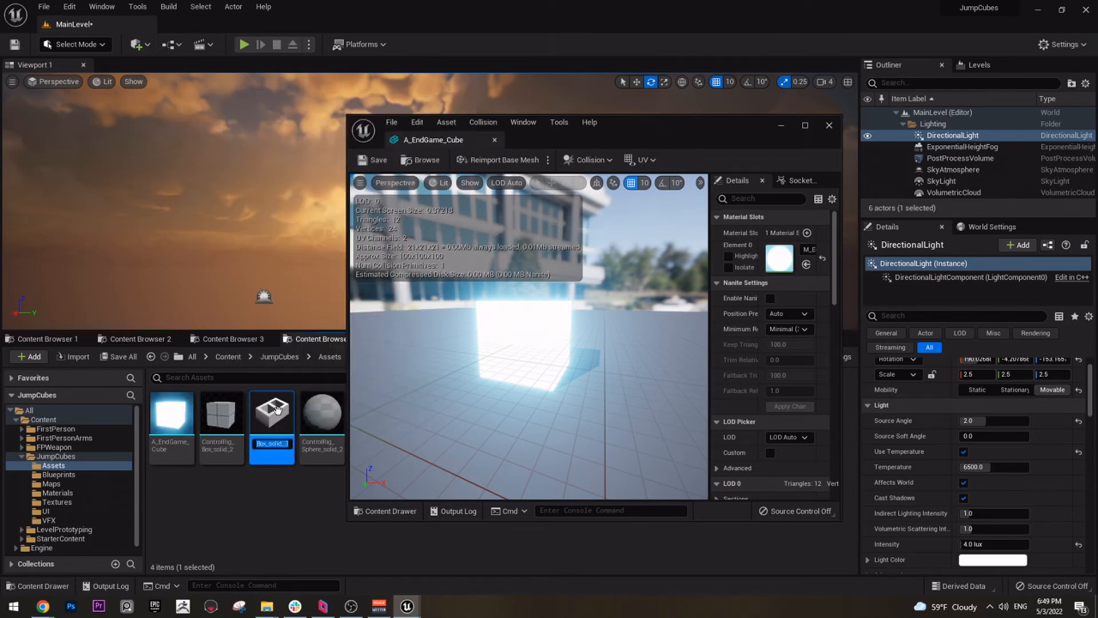
{"action": "mouse_move", "coordinate": [280, 399]}
{"action": "type", "text": "A_Platform"}
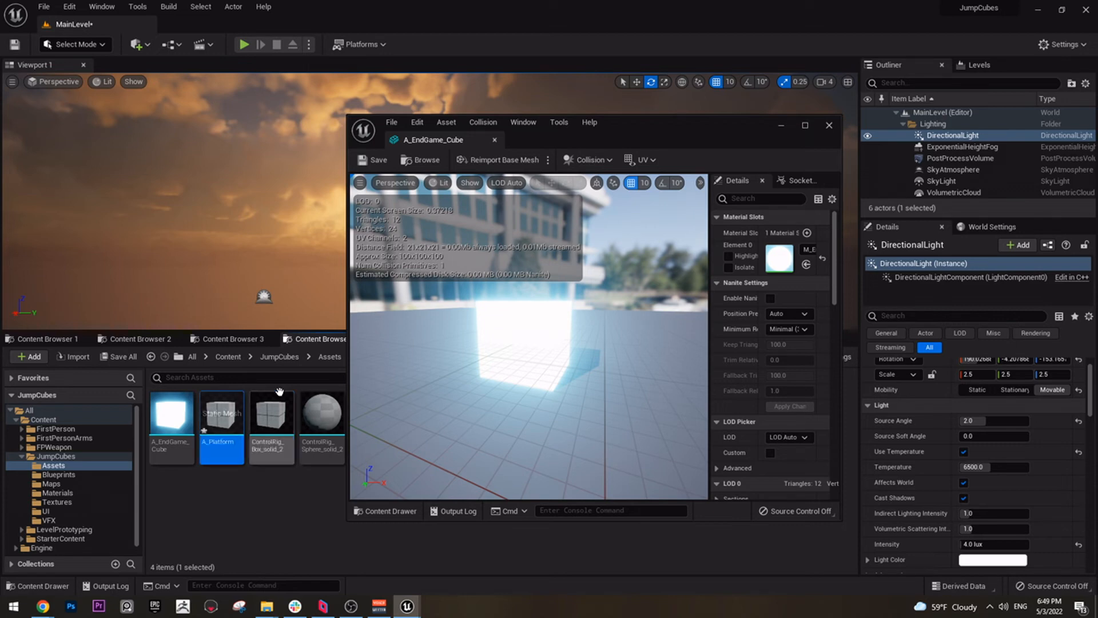
{"action": "mouse_move", "coordinate": [221, 428]}
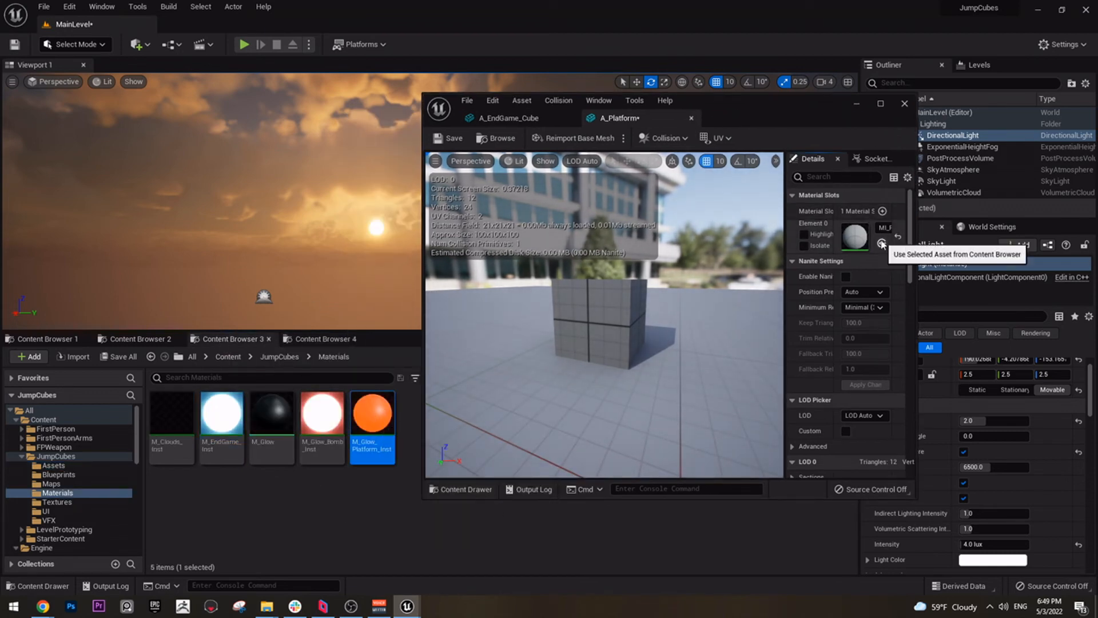
{"action": "left_click", "coordinate": [883, 243]}
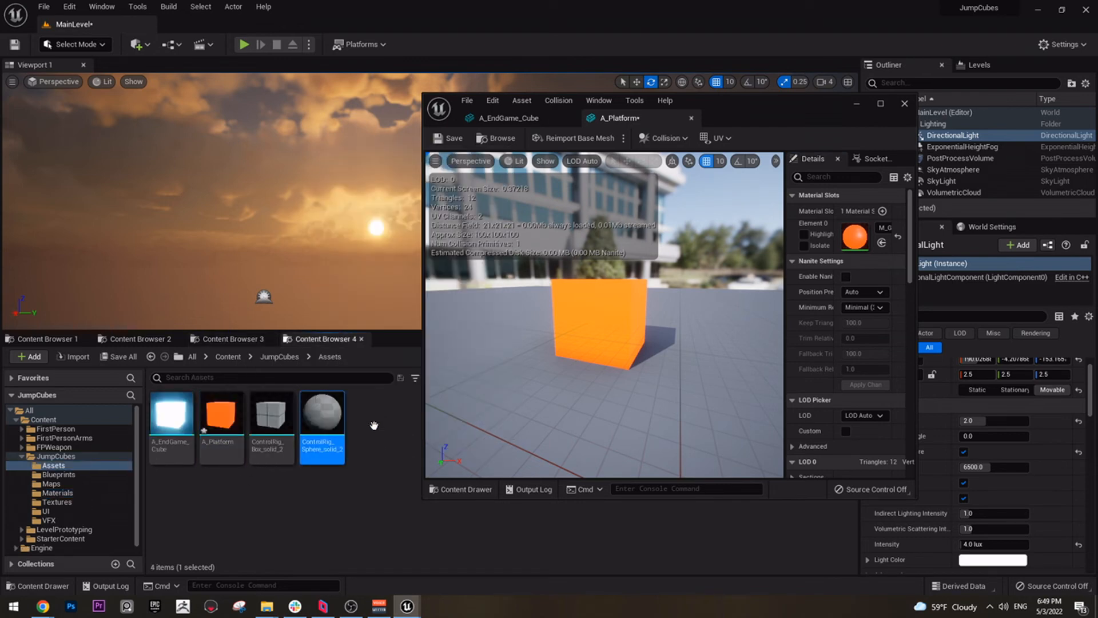
{"action": "mouse_move", "coordinate": [634, 72]}
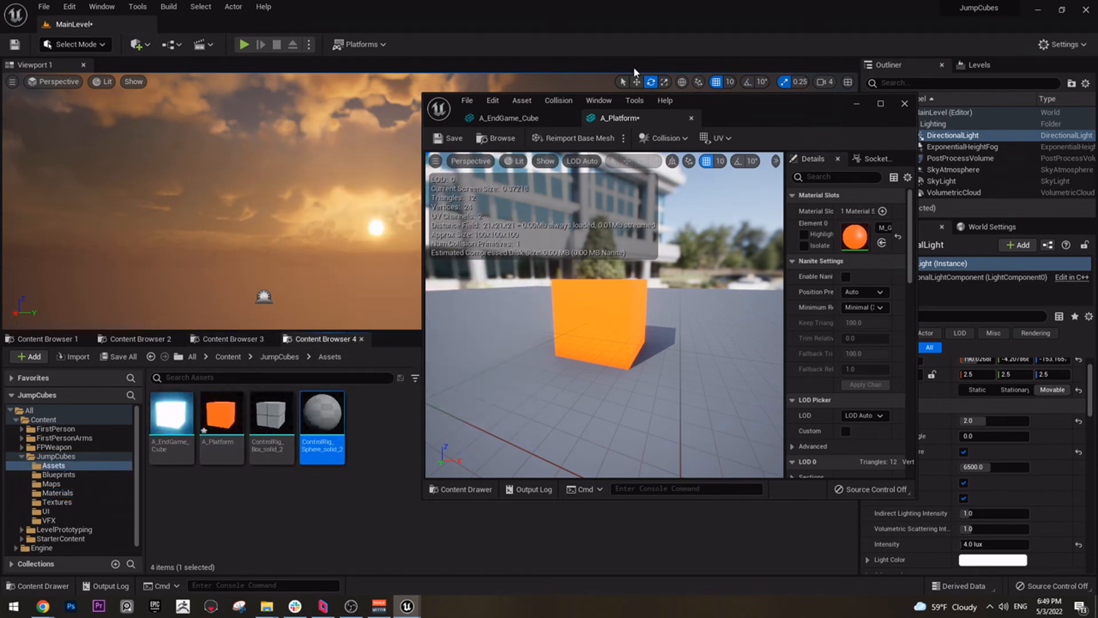
{"action": "mouse_move", "coordinate": [615, 117]}
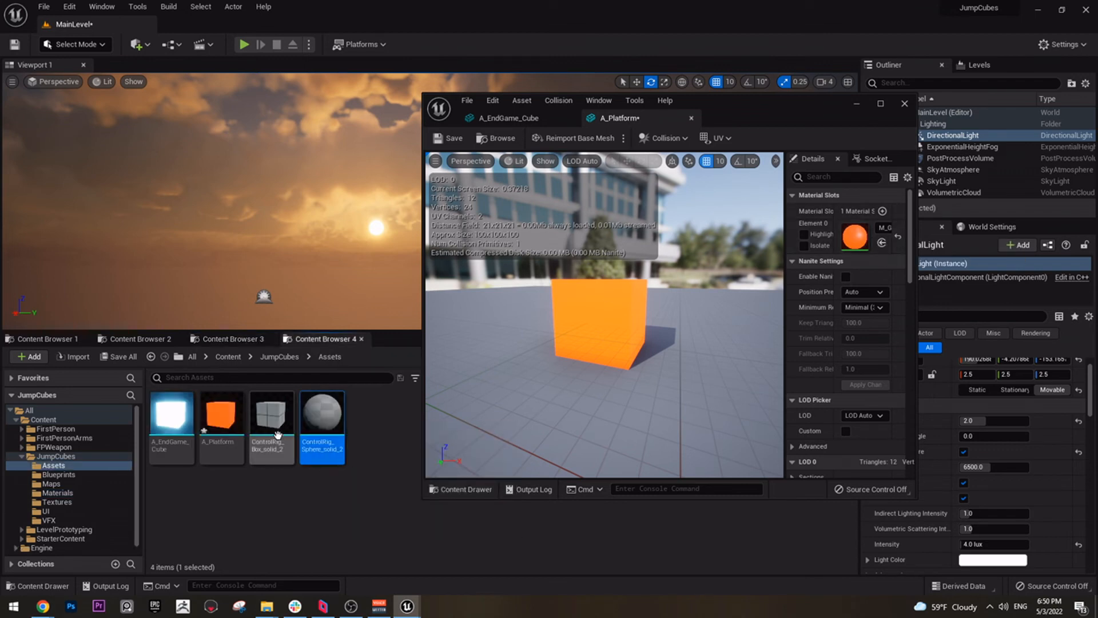
Close the Static Mesh Editor and return to the JumpCubes Materials folder.
{"action": "double_click", "coordinate": [322, 417]}
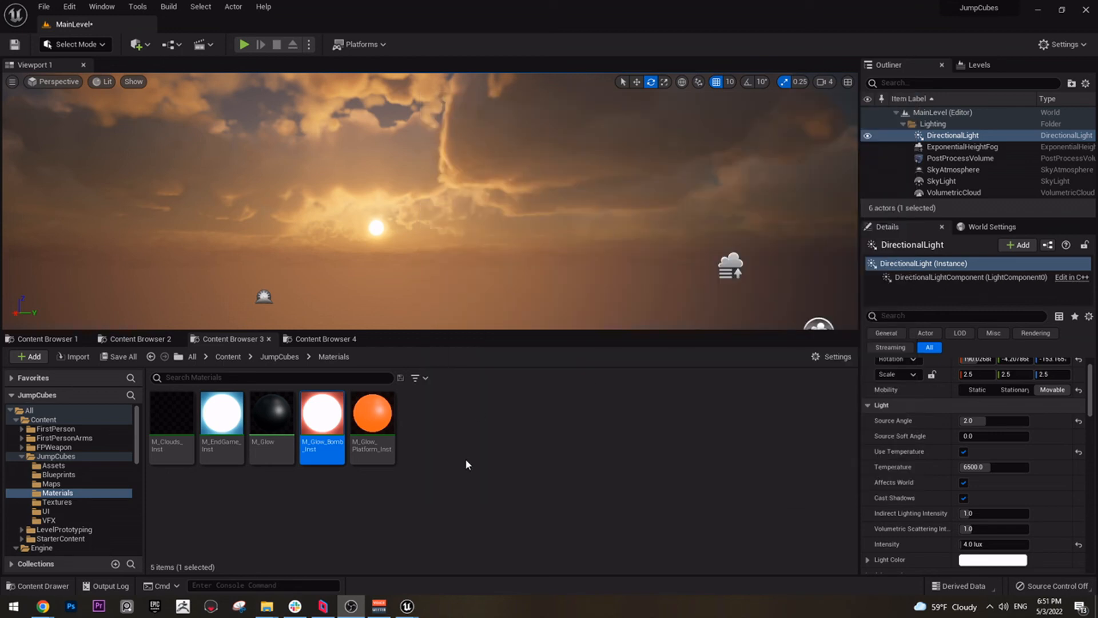
{"action": "mouse_move", "coordinate": [621, 416]}
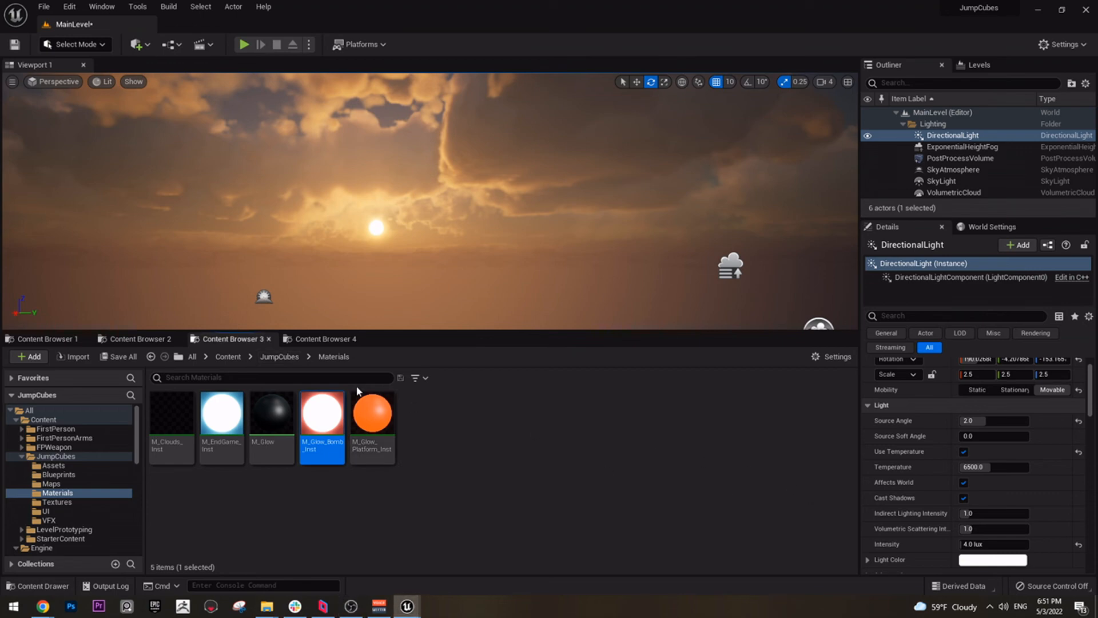
Create a new Audio folder under JumpCubes, then Save All from the File menu.
{"action": "left_click", "coordinate": [279, 356]}
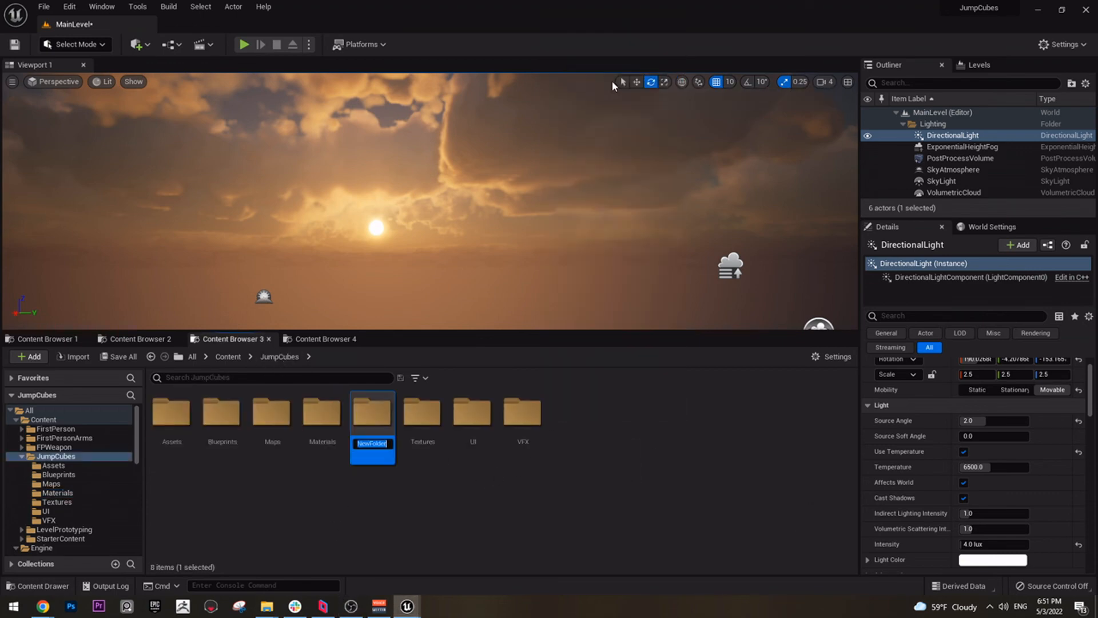
{"action": "type", "text": "Audio"}
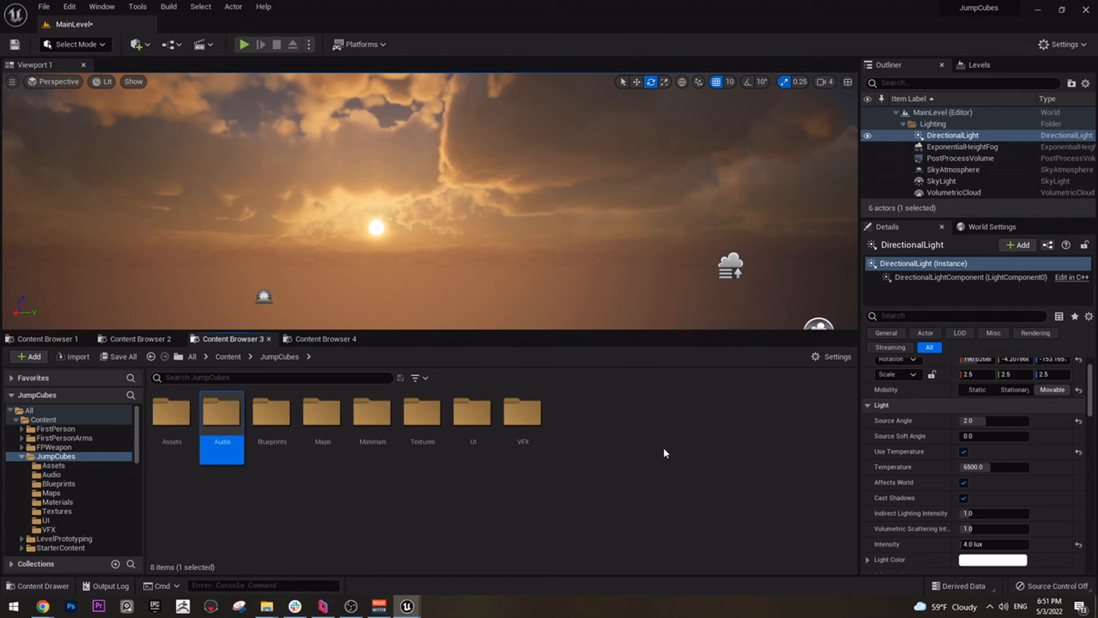
{"action": "left_click", "coordinate": [571, 474]}
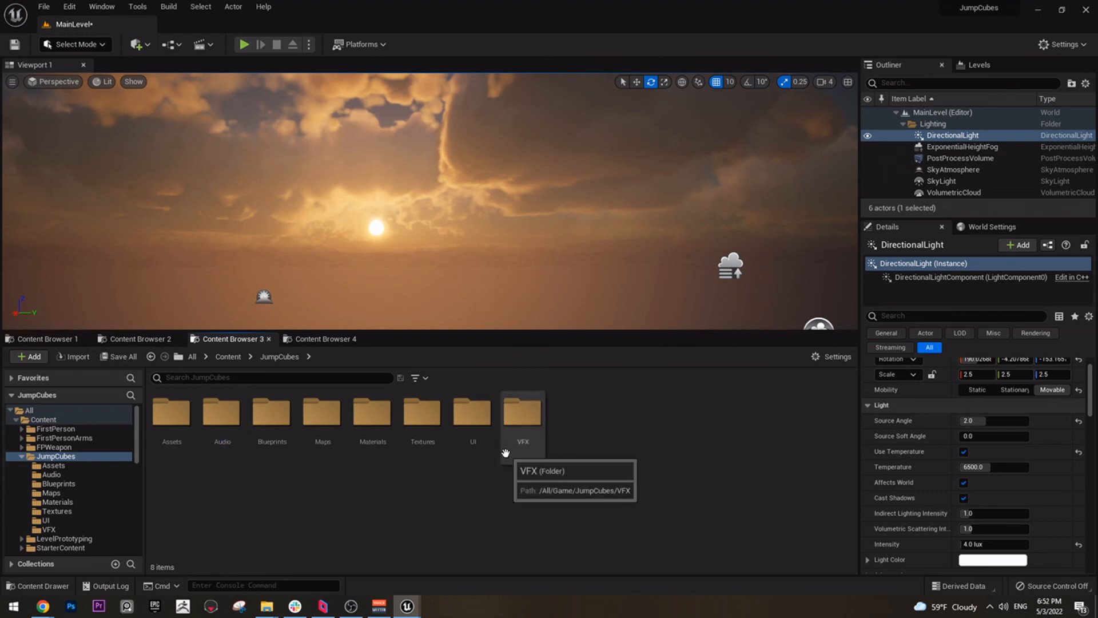
{"action": "mouse_move", "coordinate": [272, 425]}
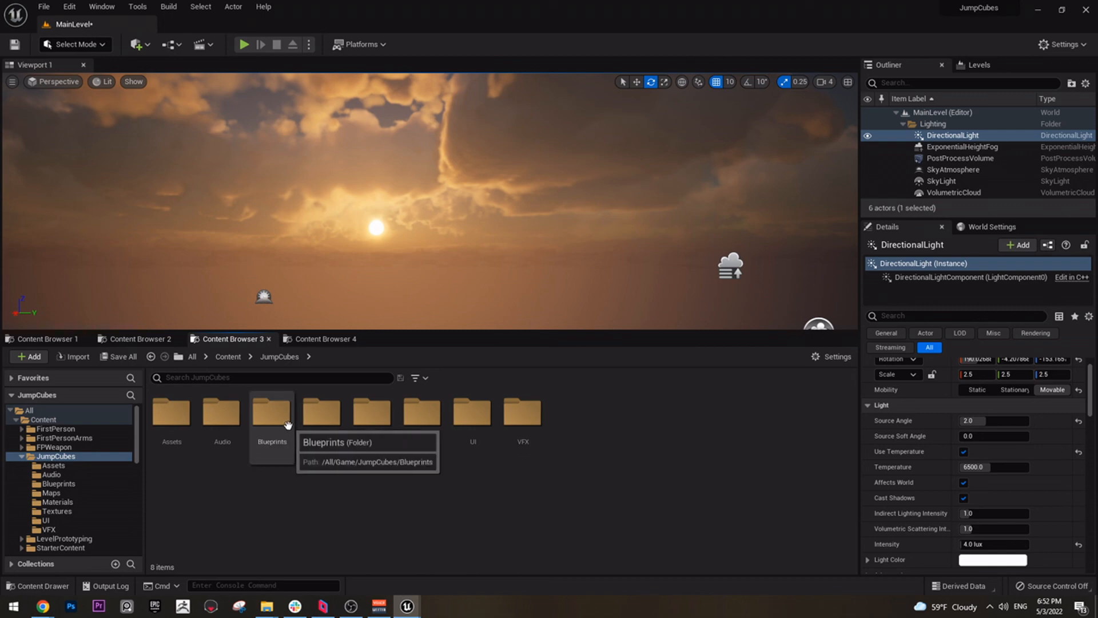
{"action": "mouse_move", "coordinate": [565, 464]}
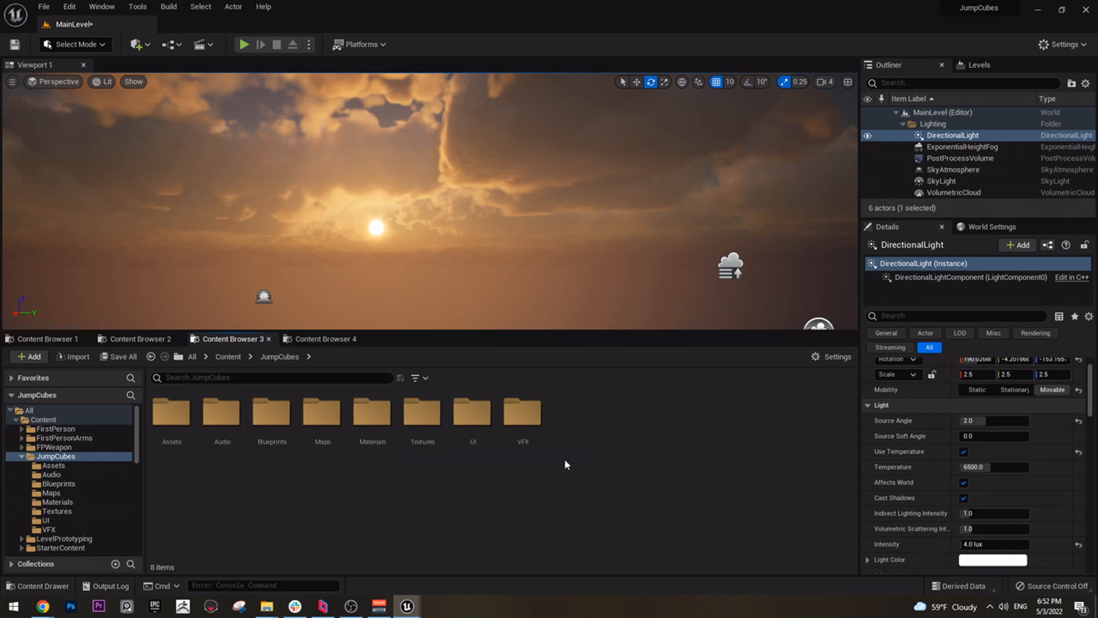
{"action": "mouse_move", "coordinate": [473, 412]}
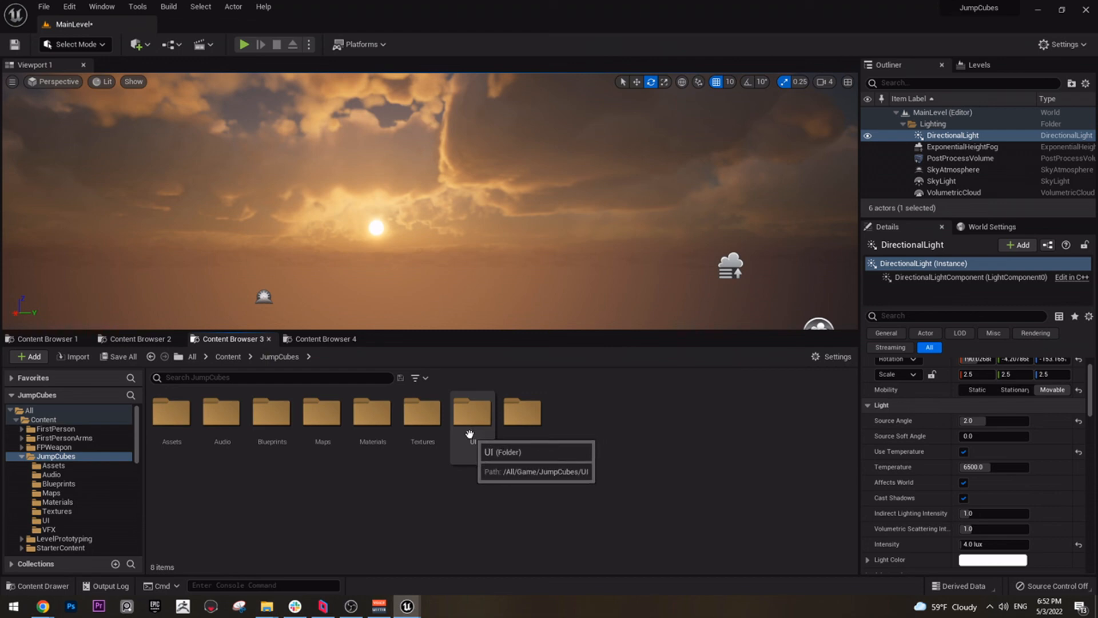
{"action": "mouse_move", "coordinate": [71, 192]}
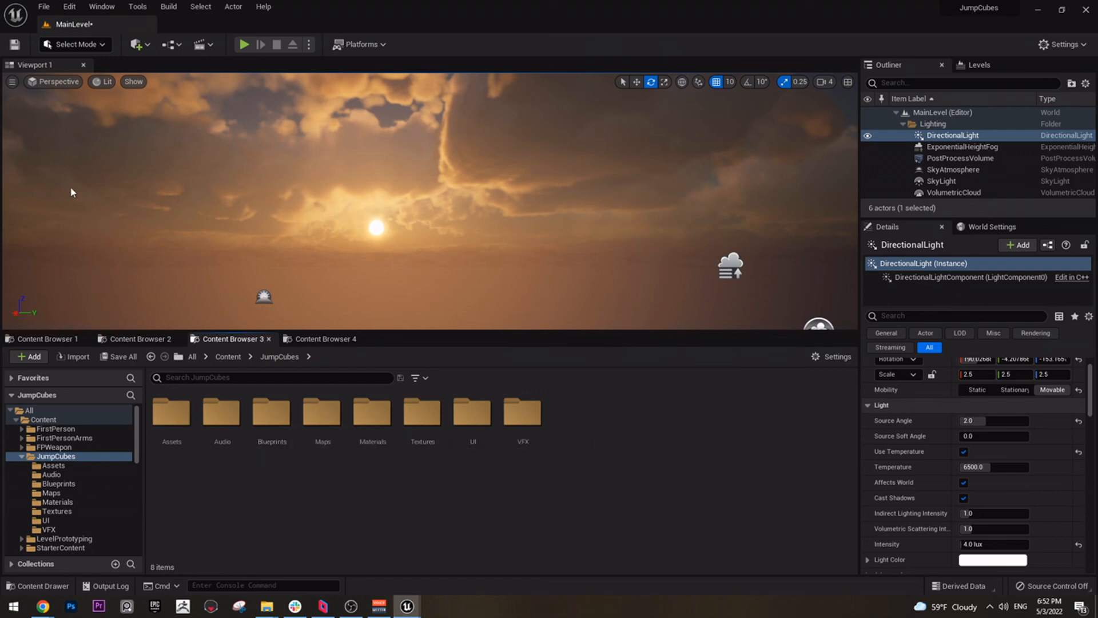
{"action": "left_click", "coordinate": [43, 7]}
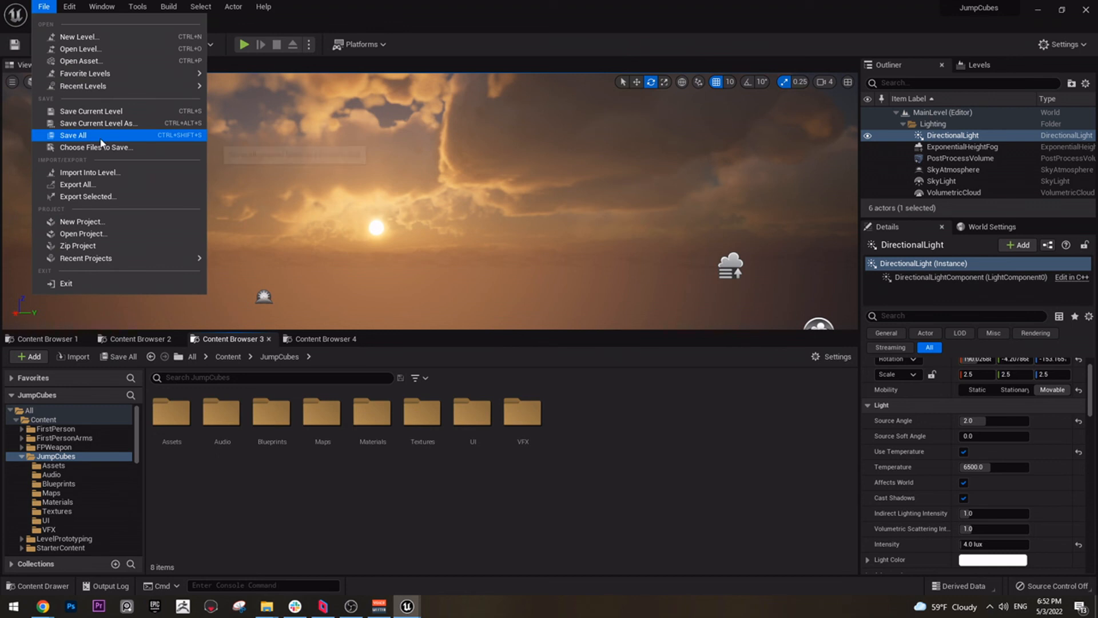